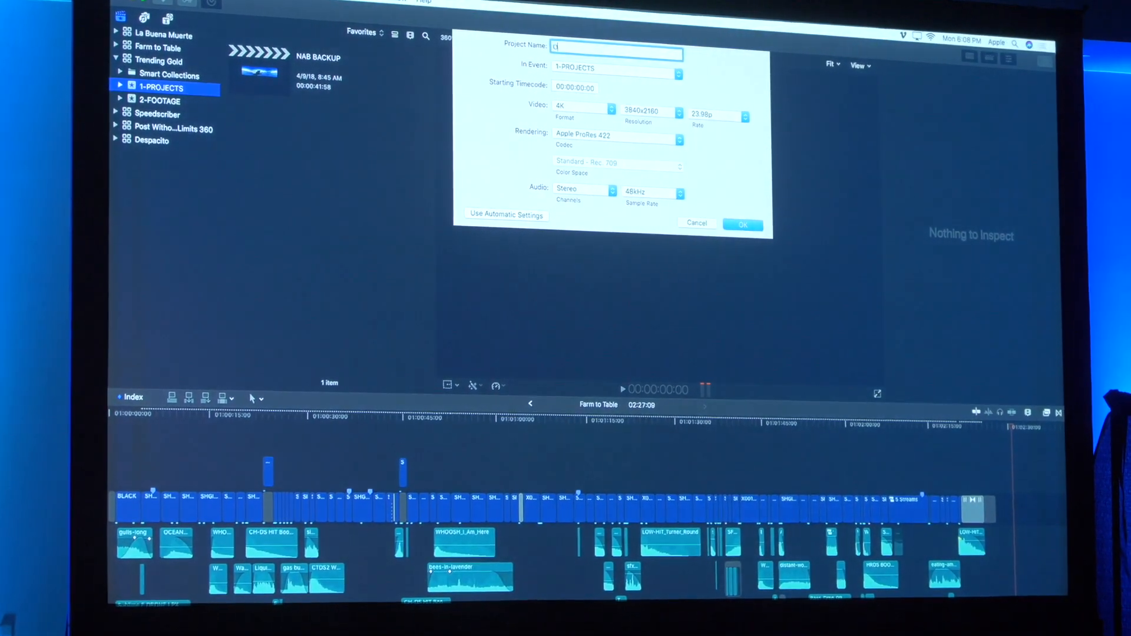
Name the project ONE BIG AIR with a 360° format and 360° Stereoscopic projection
type("ONE BIG A")
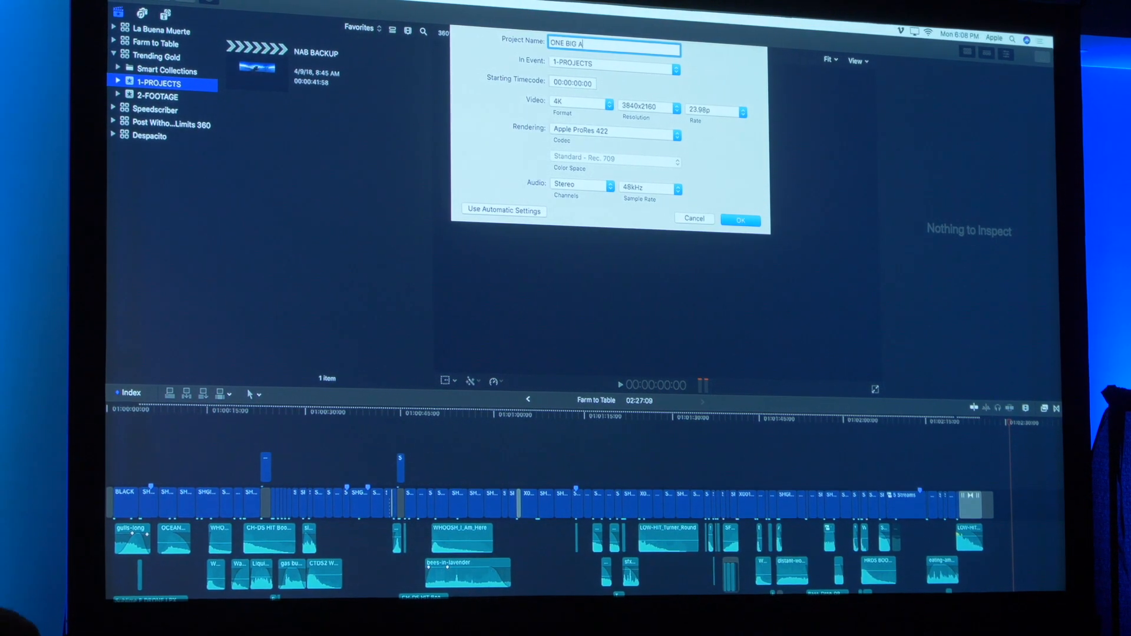
left_click(581, 107)
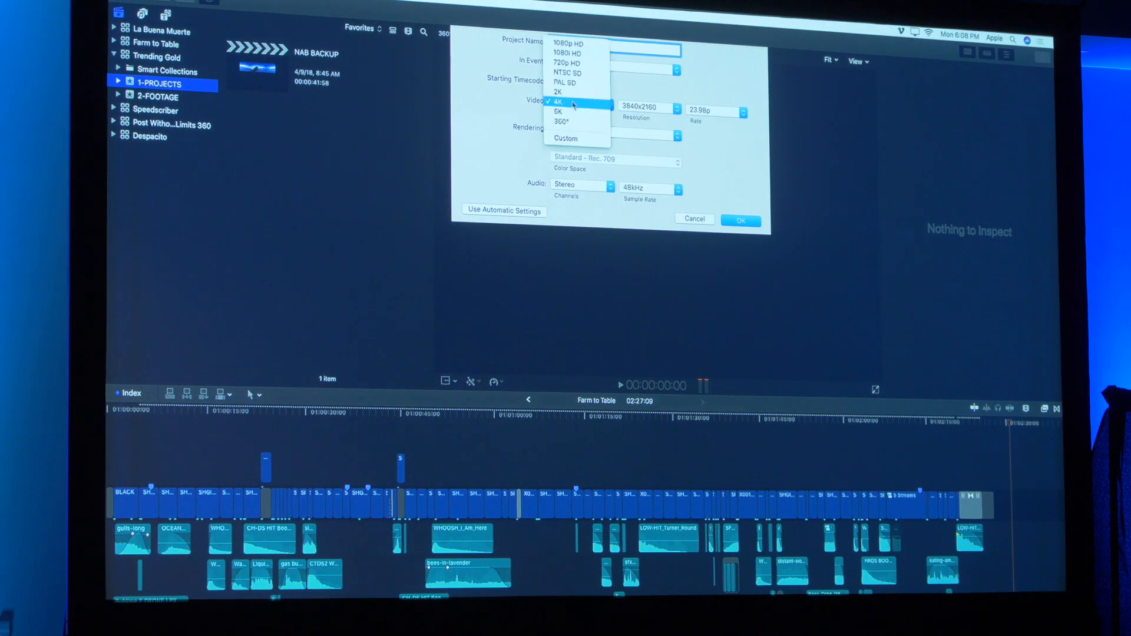
mouse_move(571, 122)
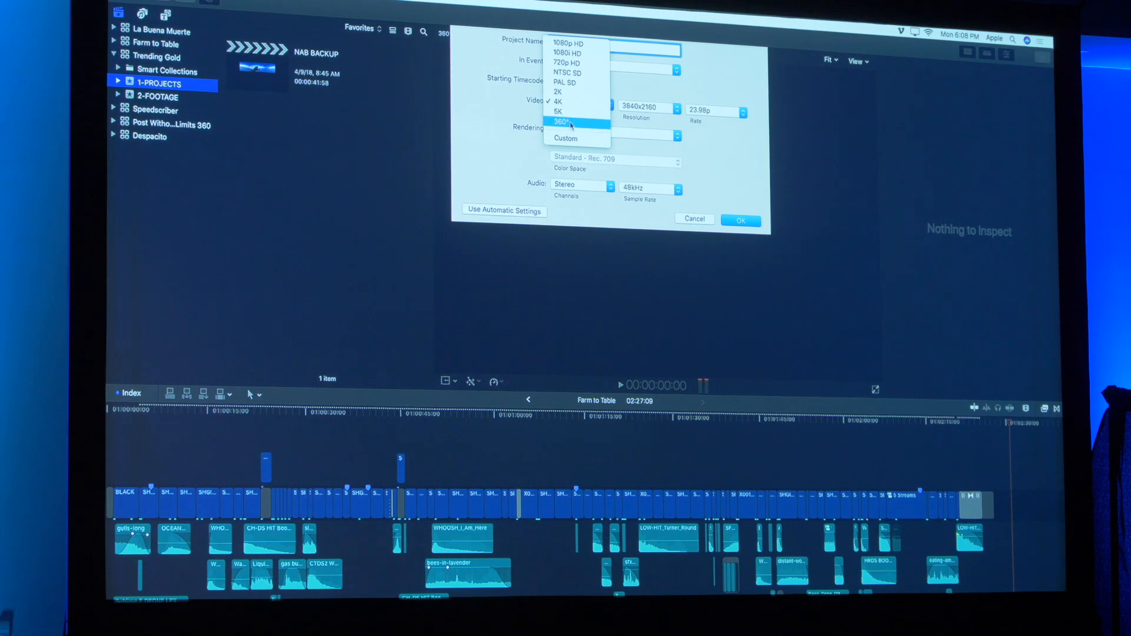
left_click(561, 120)
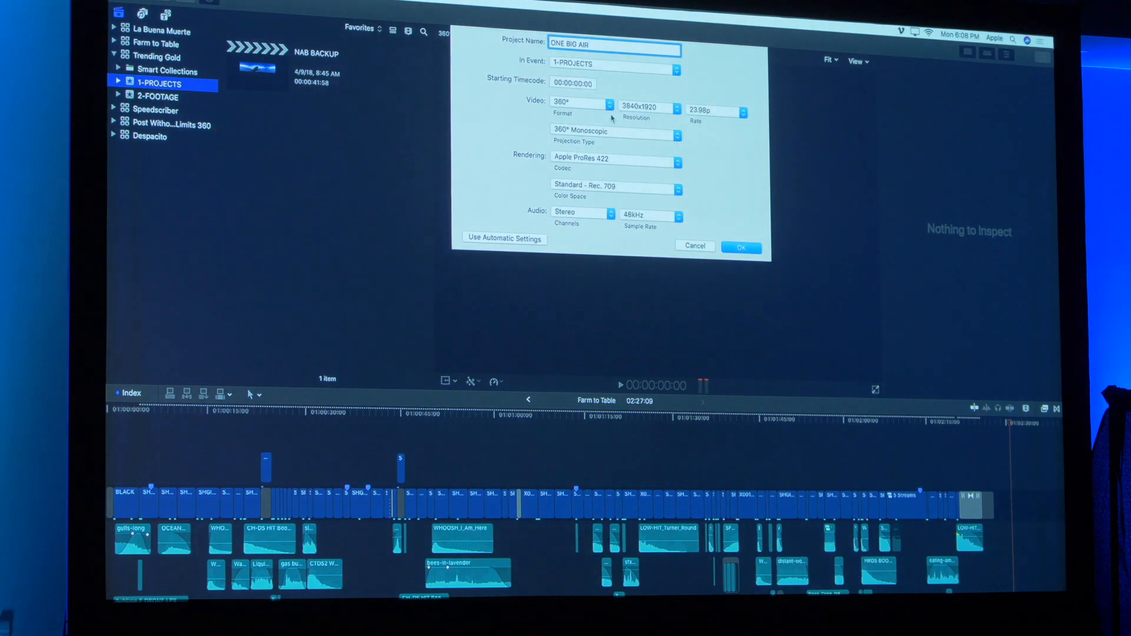
left_click(677, 107)
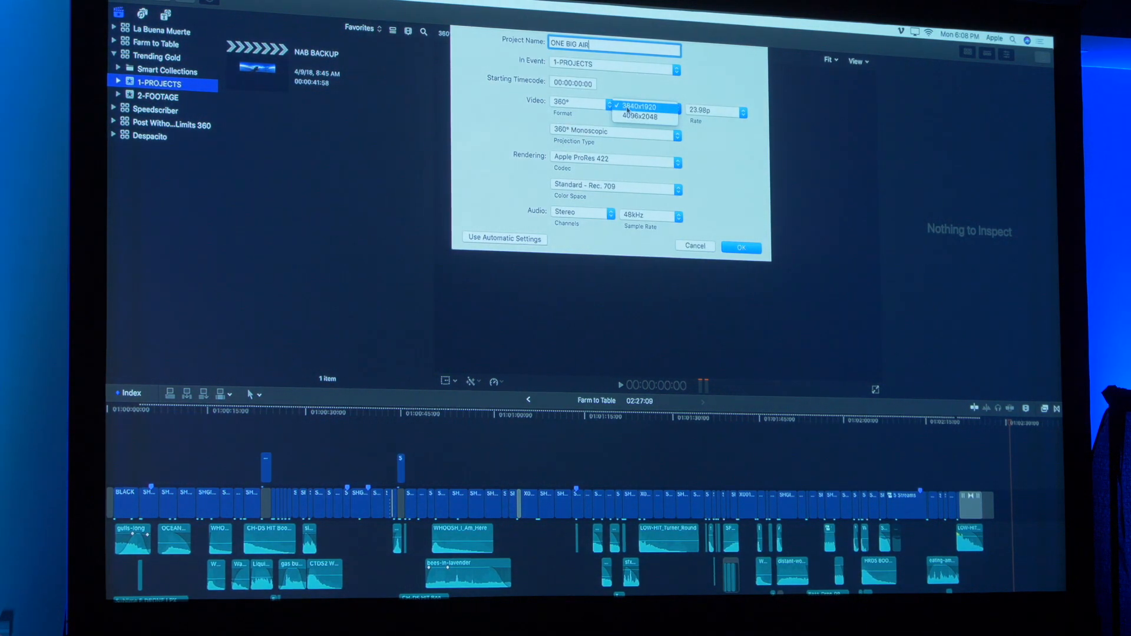
left_click(641, 107)
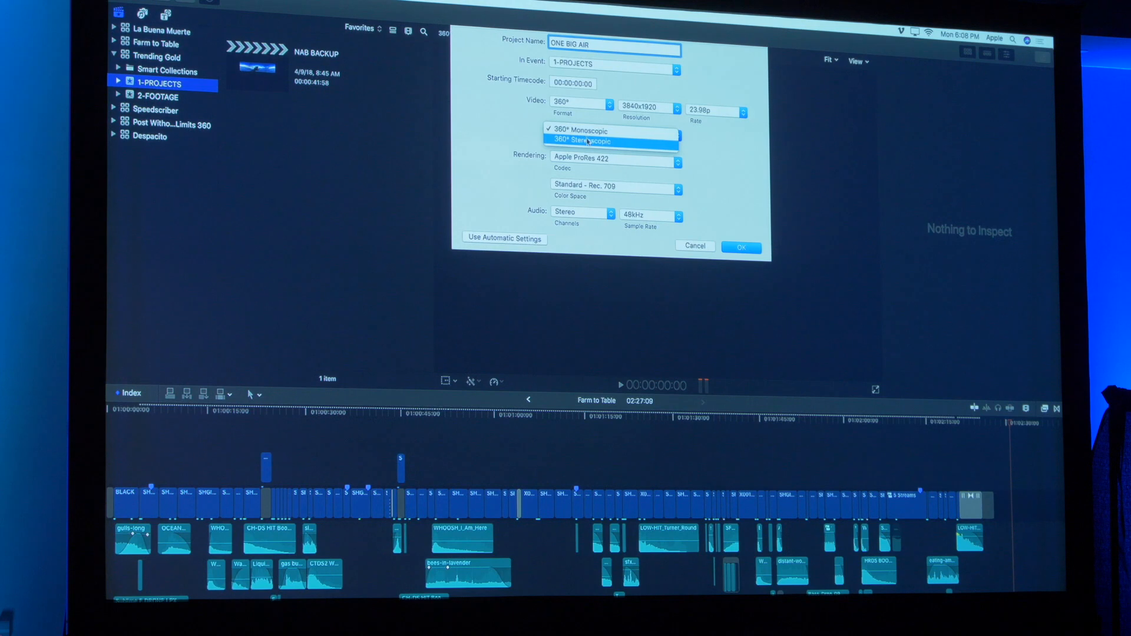
left_click(590, 141)
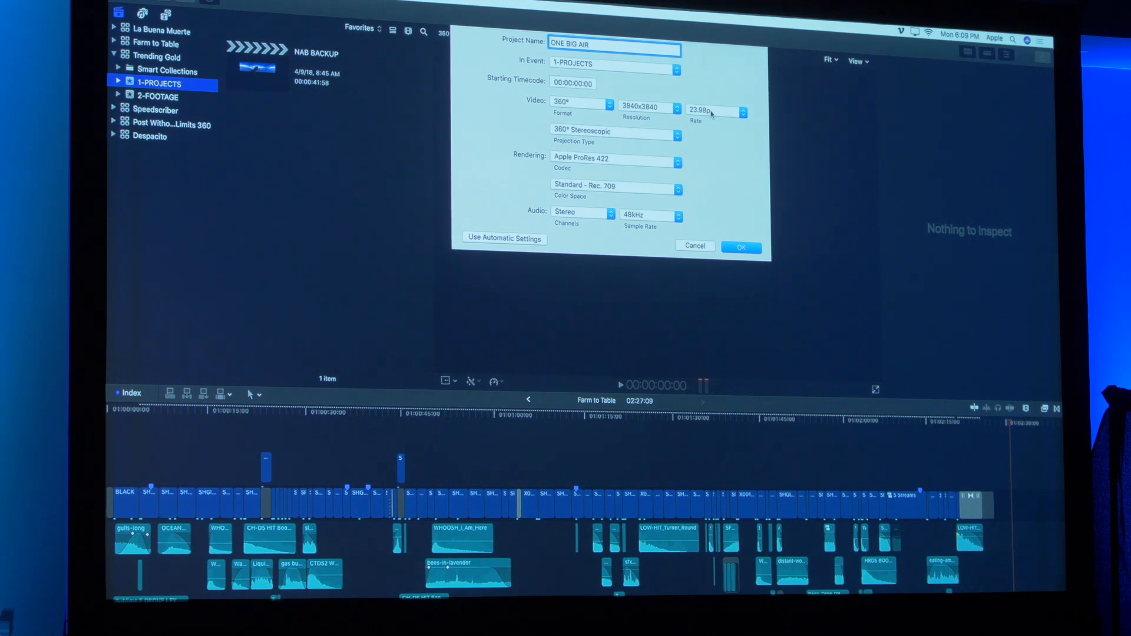
Set the rate to 60p and the render codec to ProRes 422 LT, then create the project
left_click(743, 112)
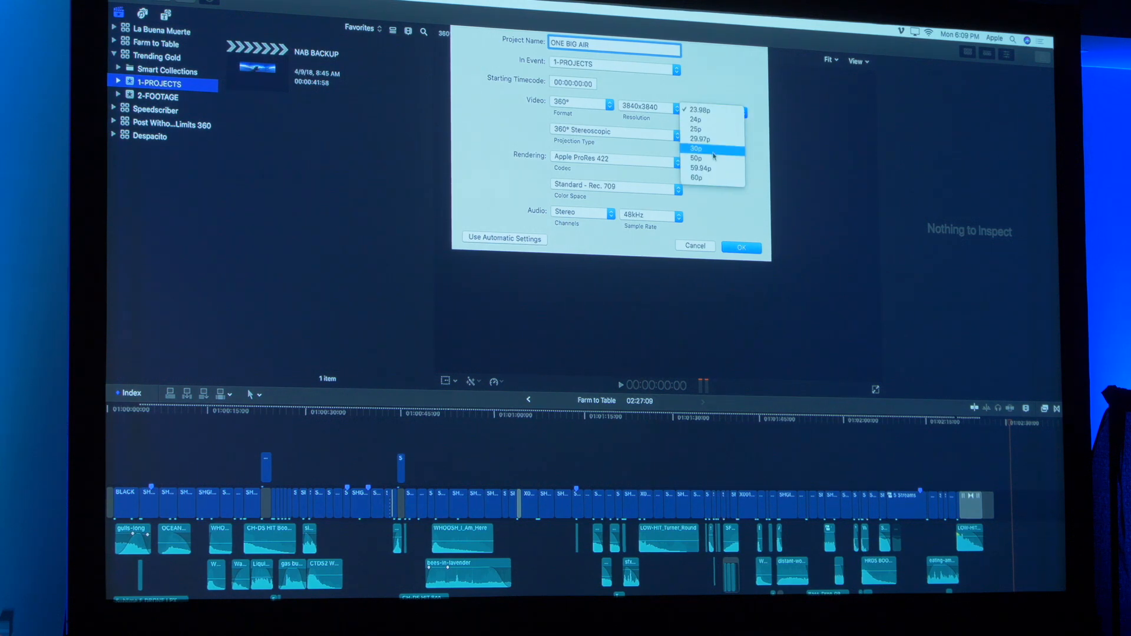
left_click(696, 158)
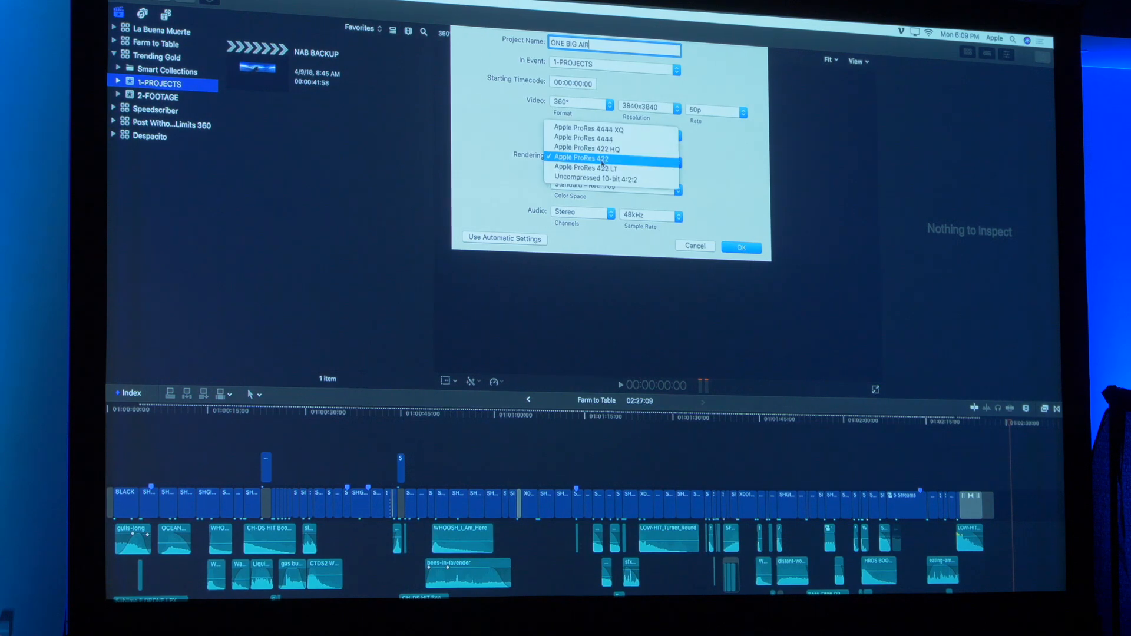
left_click(587, 167)
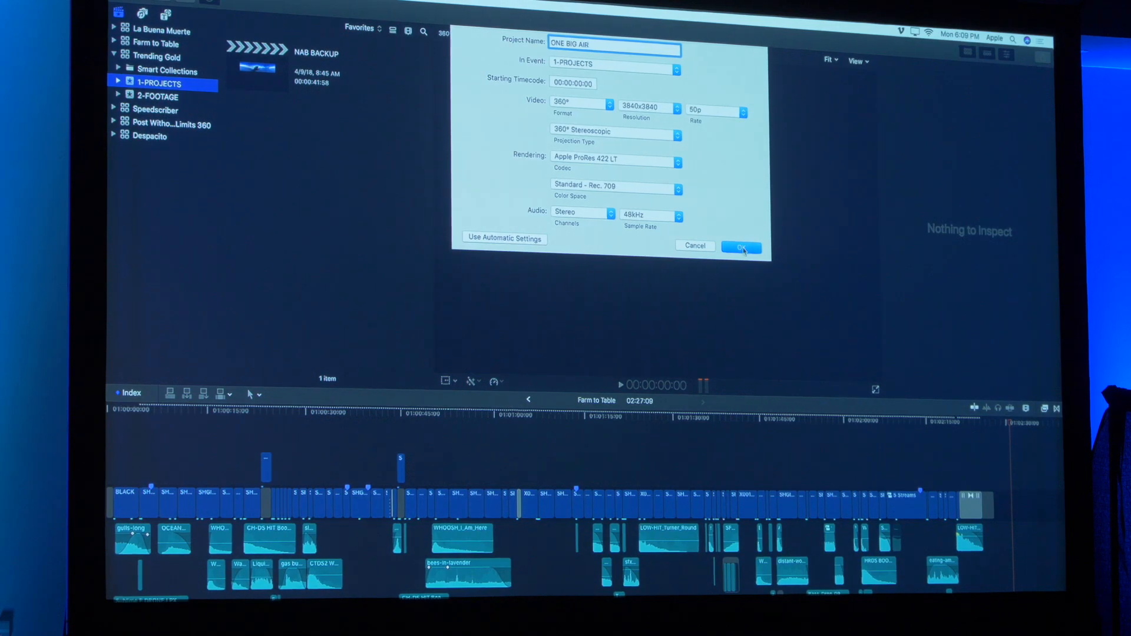
left_click(741, 248)
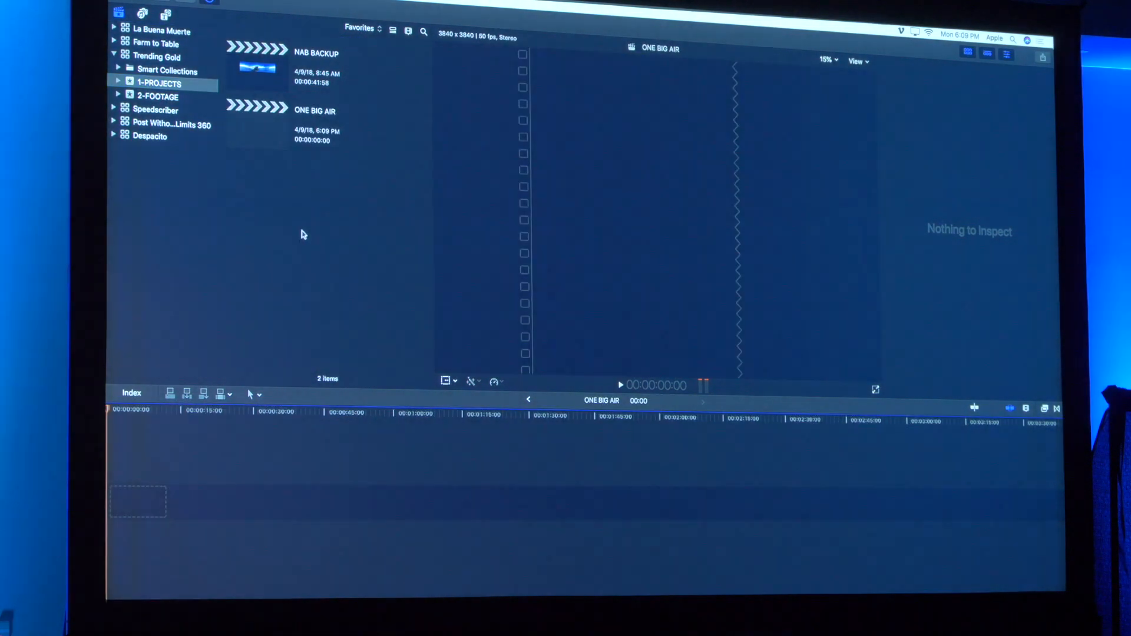
Show the 2-FOOTAGE event's clips, briefly selecting all then clearing the selection
left_click(256, 66)
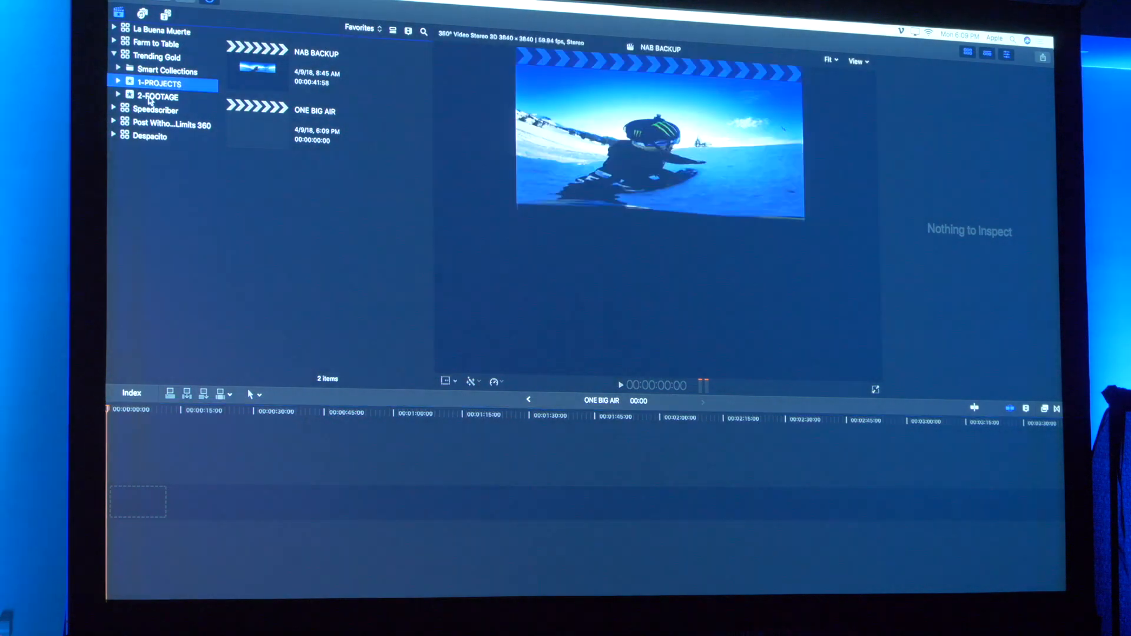
left_click(159, 95)
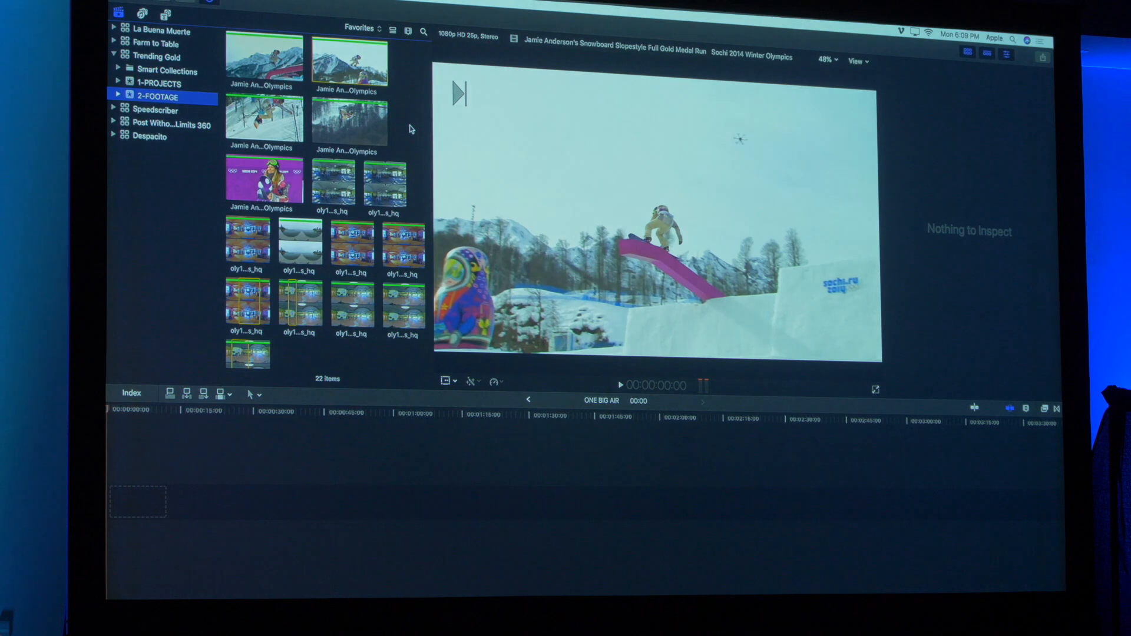
mouse_move(401, 148)
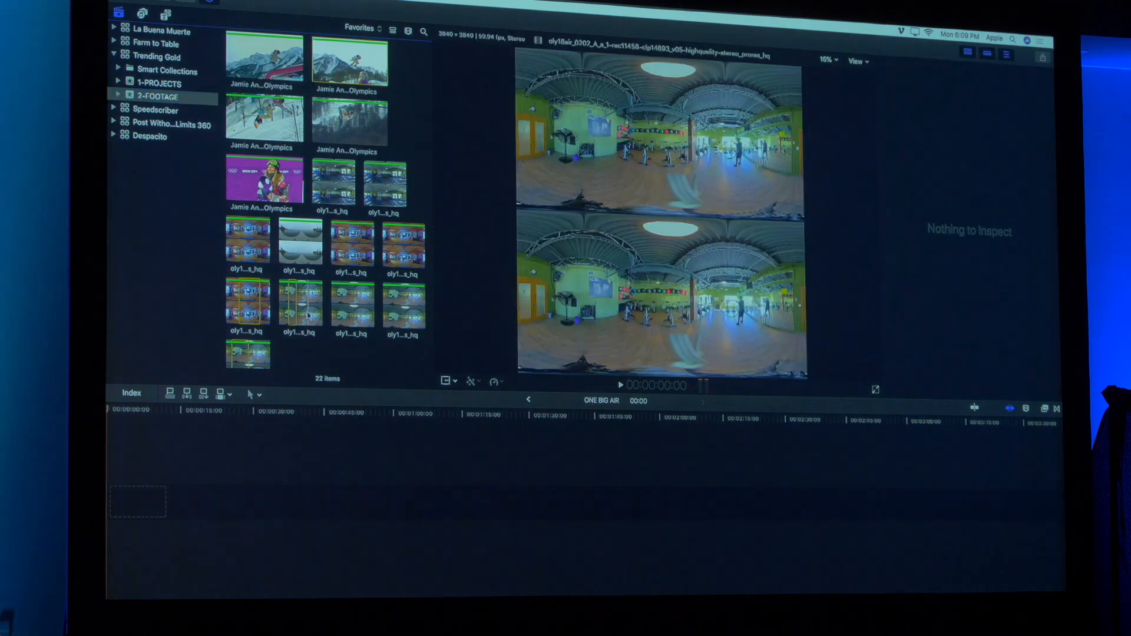
key("cmd+a")
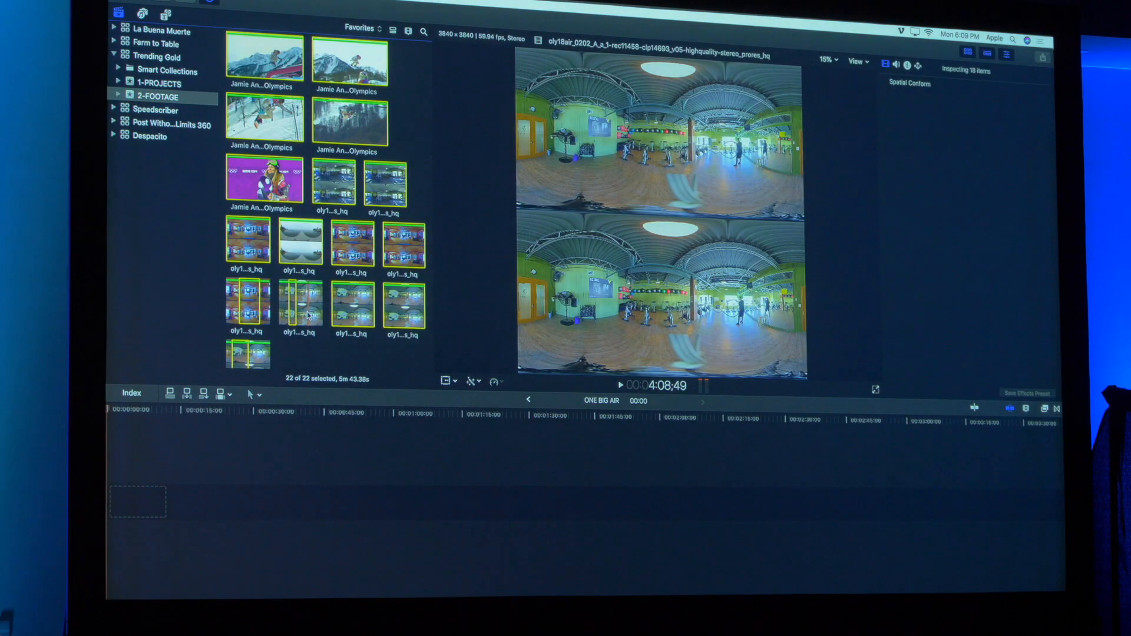
left_click(409, 128)
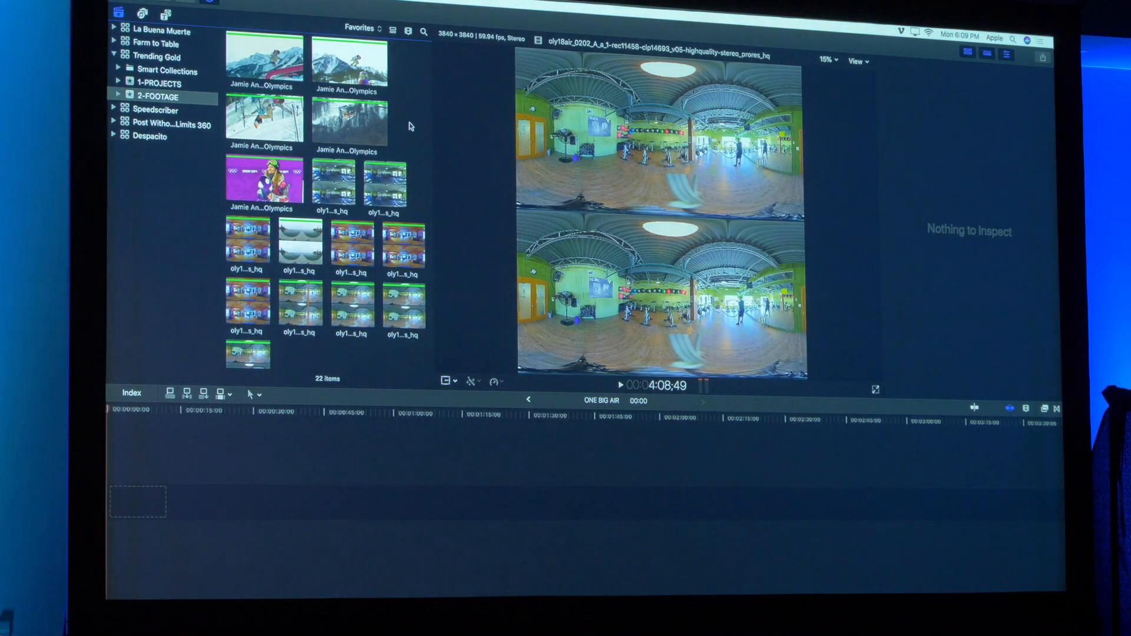
Pick 360° gym clips and append them to the ONE BIG AIR timeline
left_click(299, 305)
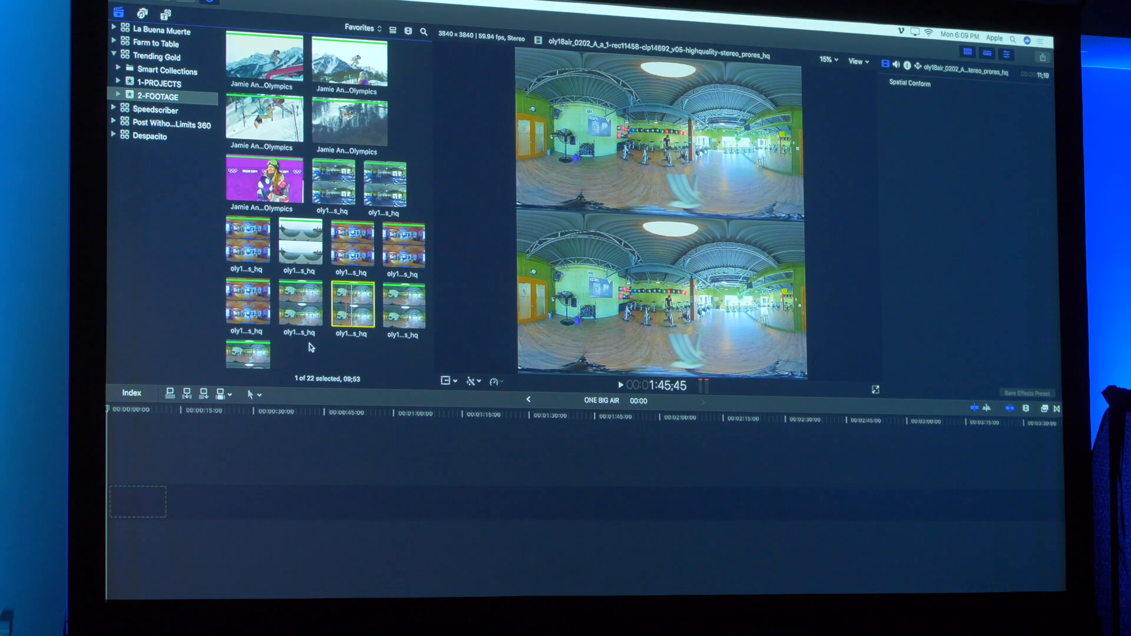
left_click(248, 354)
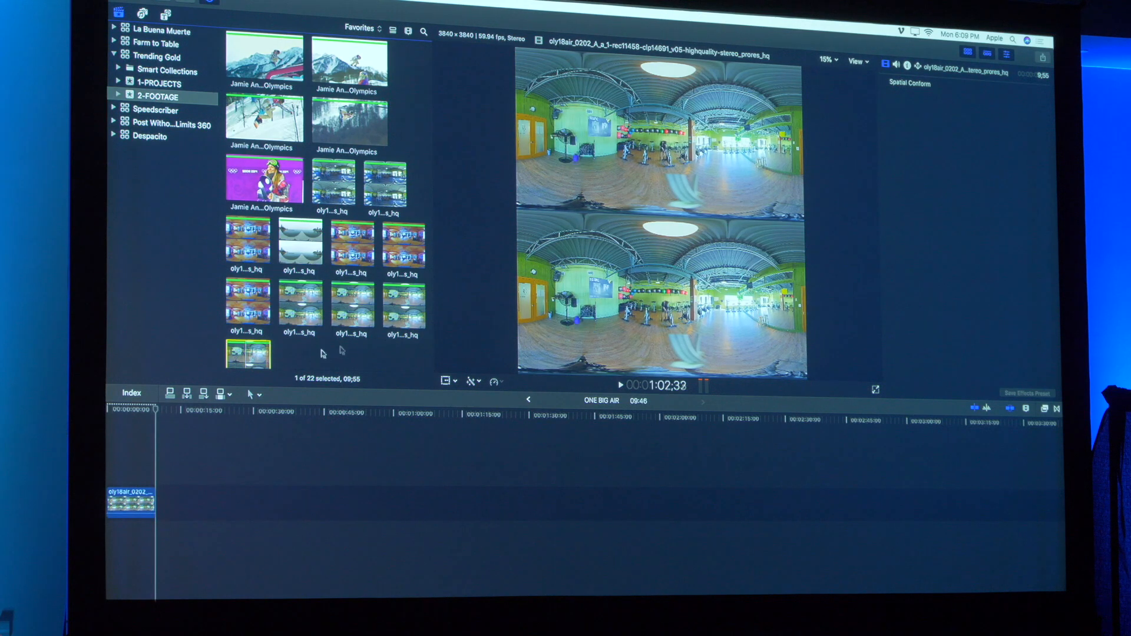
left_click(403, 303)
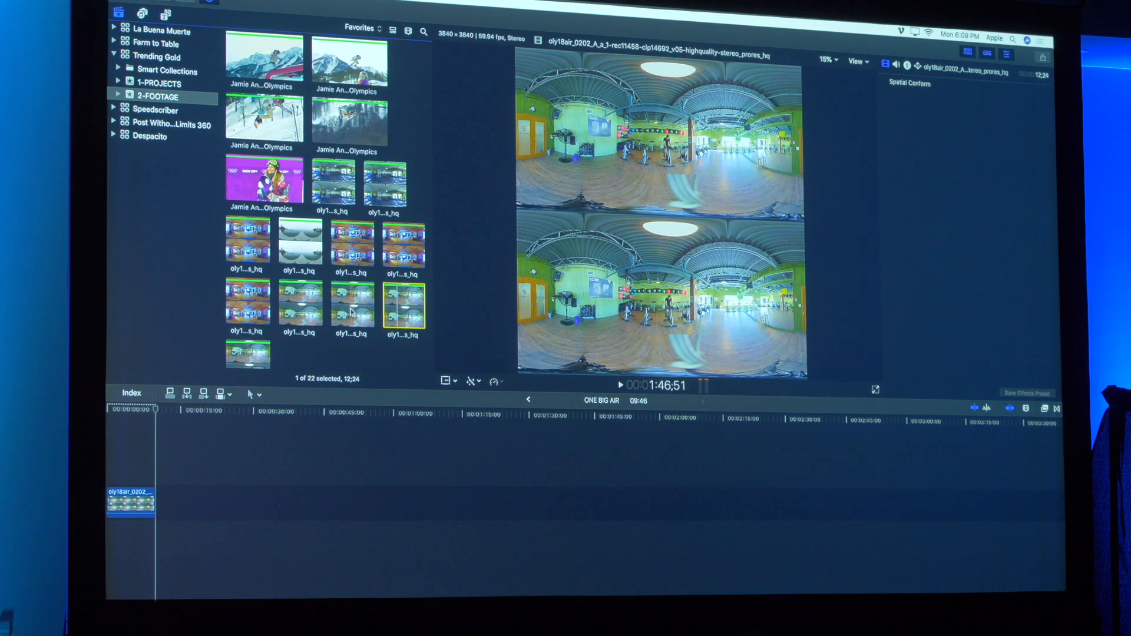
left_click(352, 302)
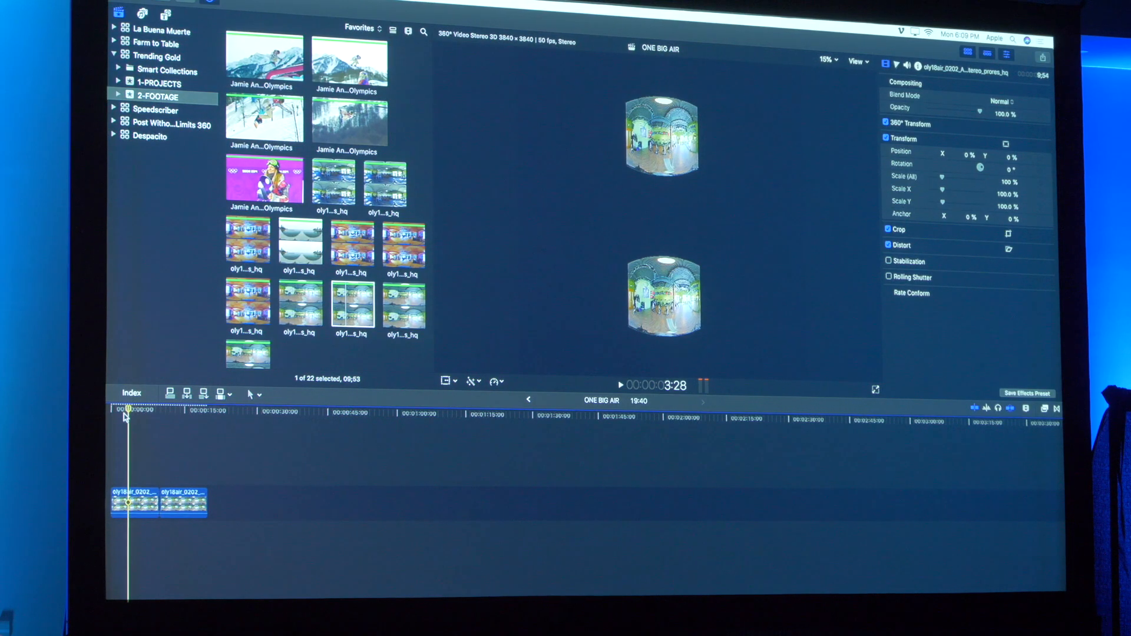
Select all eleven gym clips in the footage event
scroll("up", 3)
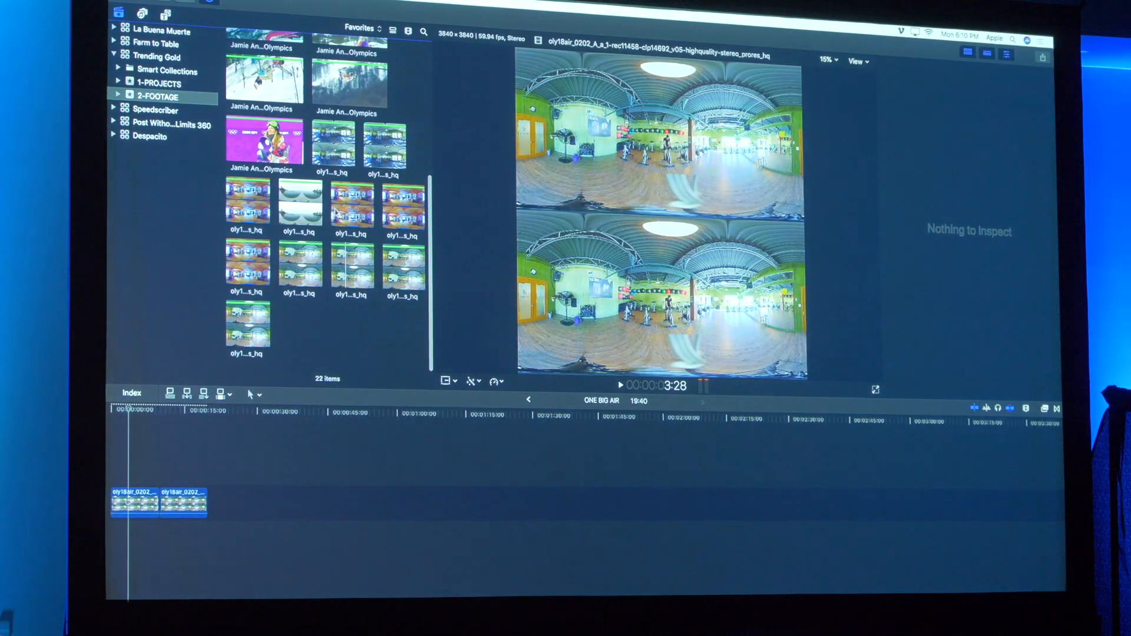
left_click(334, 144)
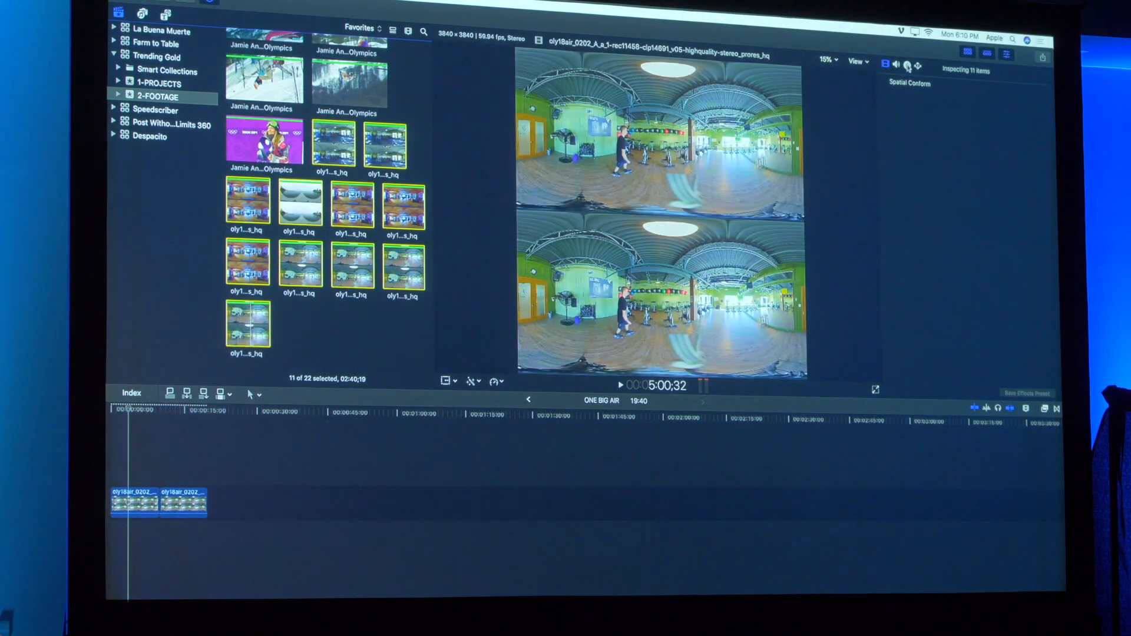
left_click(906, 65)
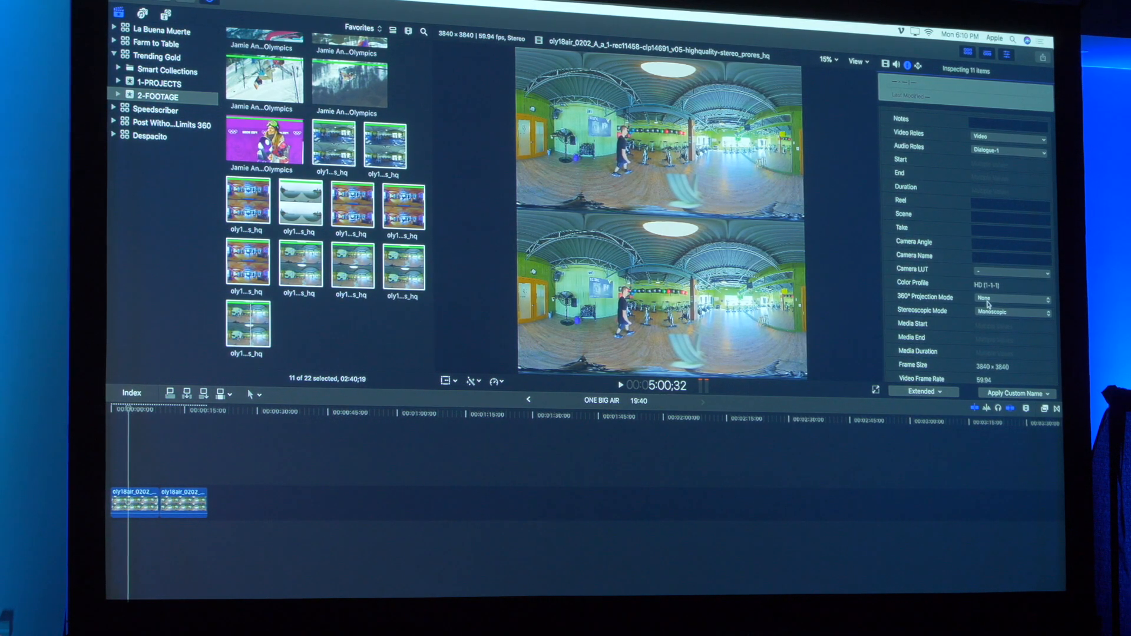
Tag them as Equirectangular 360° with an Over/Under stereoscopic layout
left_click(1009, 297)
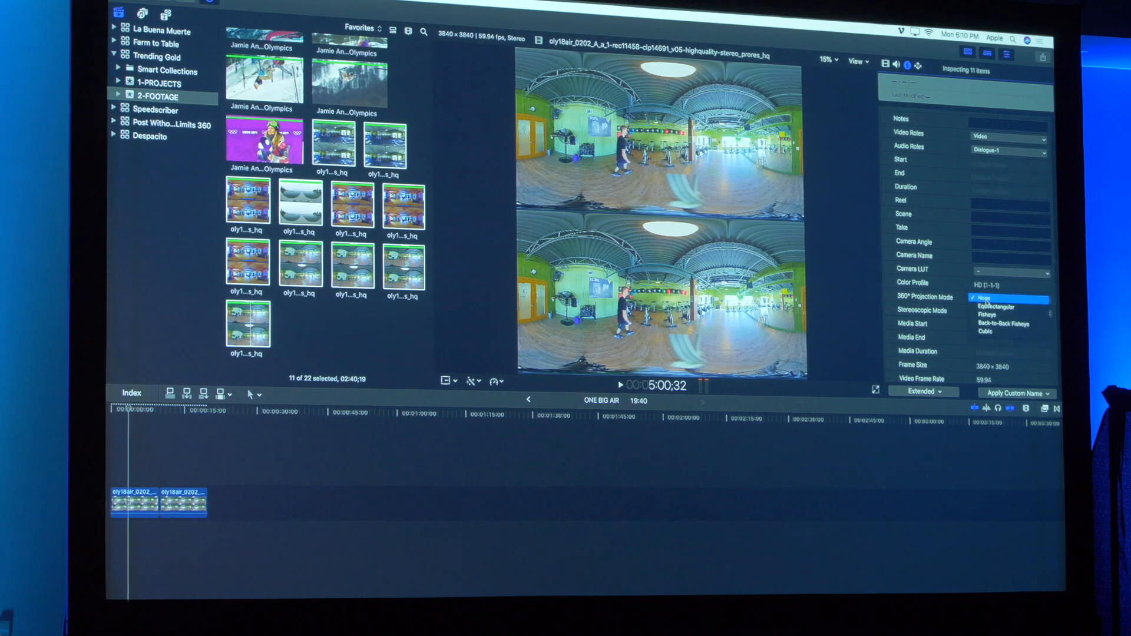
left_click(996, 306)
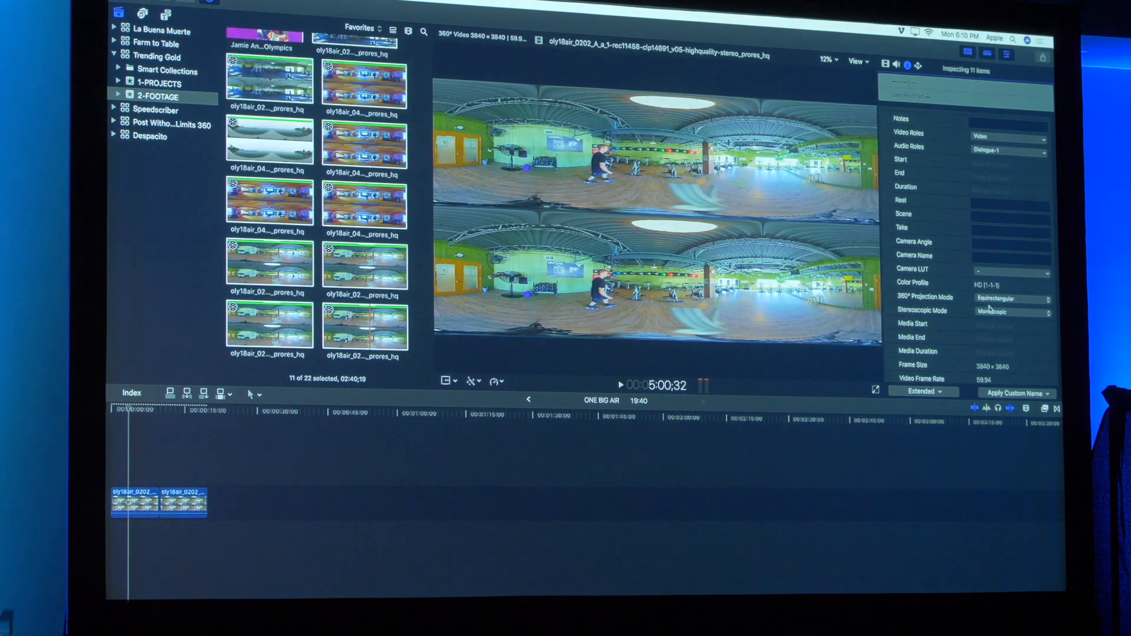
left_click(1010, 311)
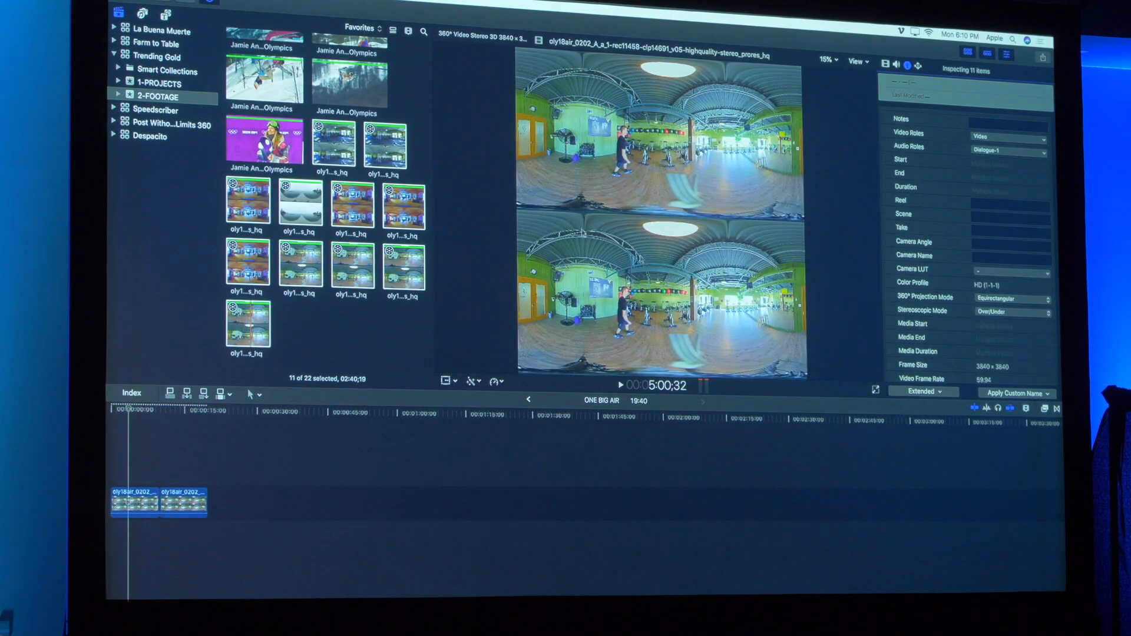
left_click(403, 267)
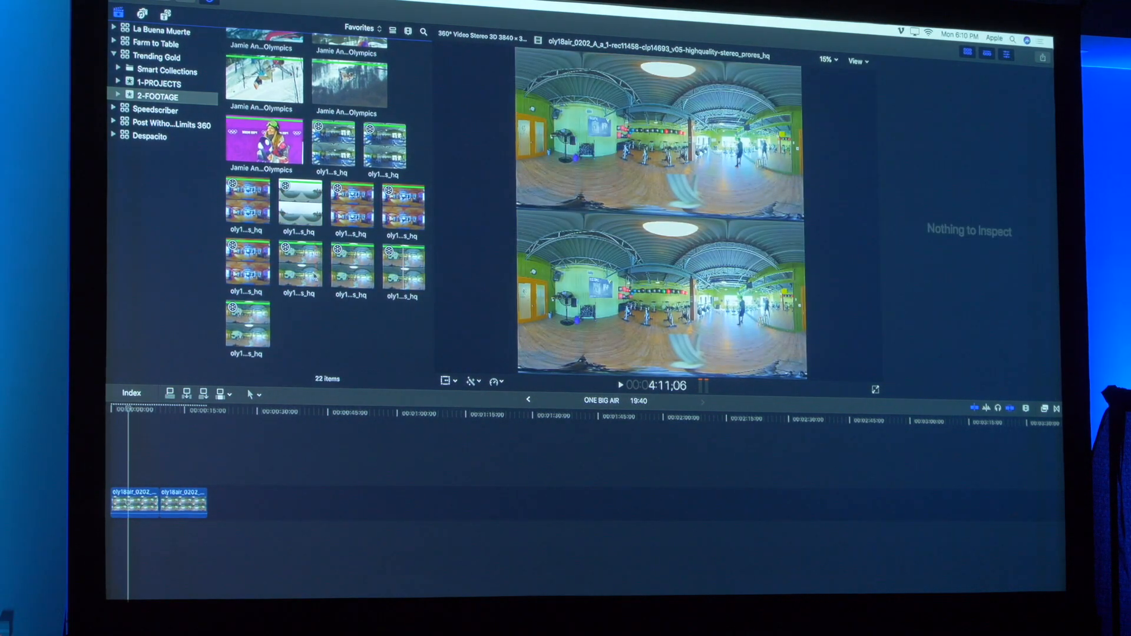
Preview the bottom gym clip in a look-around 360° view
left_click(247, 323)
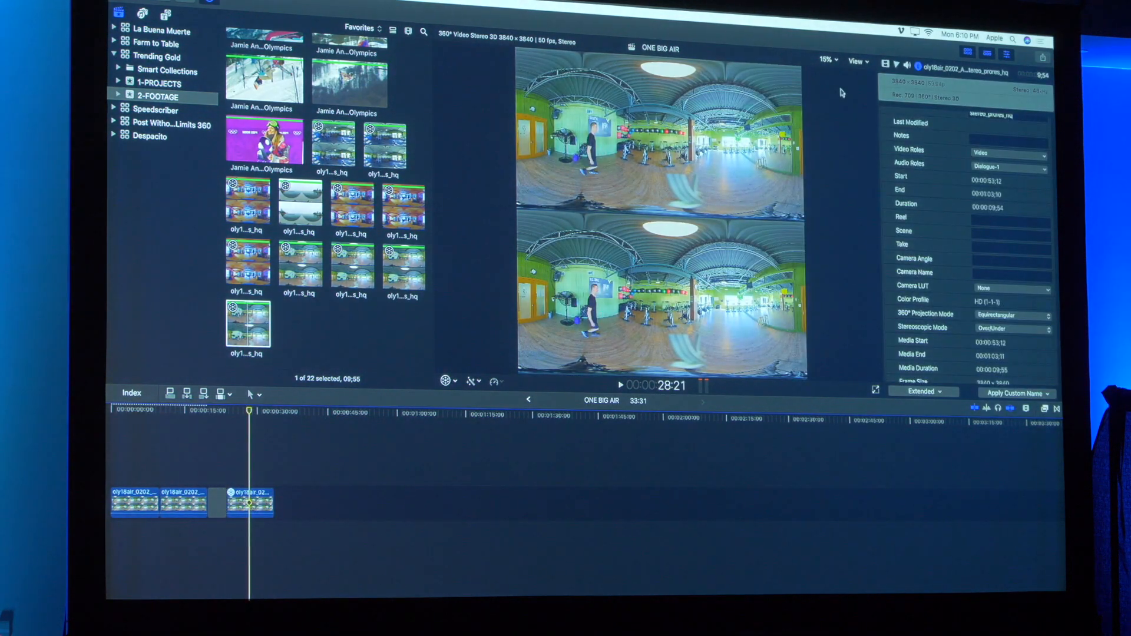
left_click(857, 60)
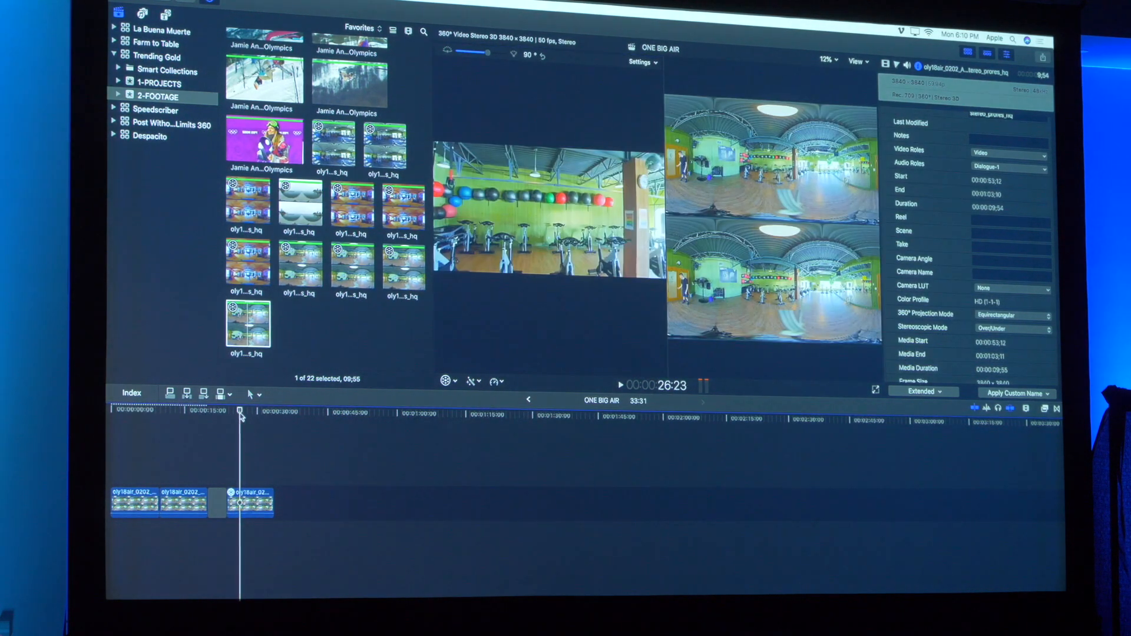
left_click(619, 387)
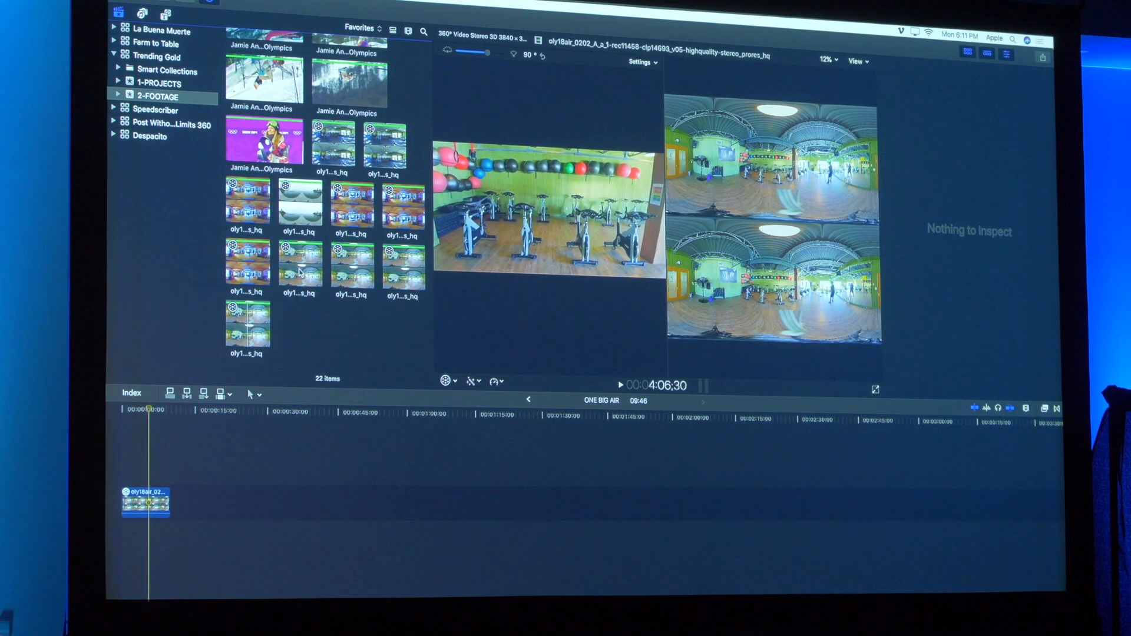
Append the yoga room clip and connect a gym clip above the storyline start
left_click(352, 268)
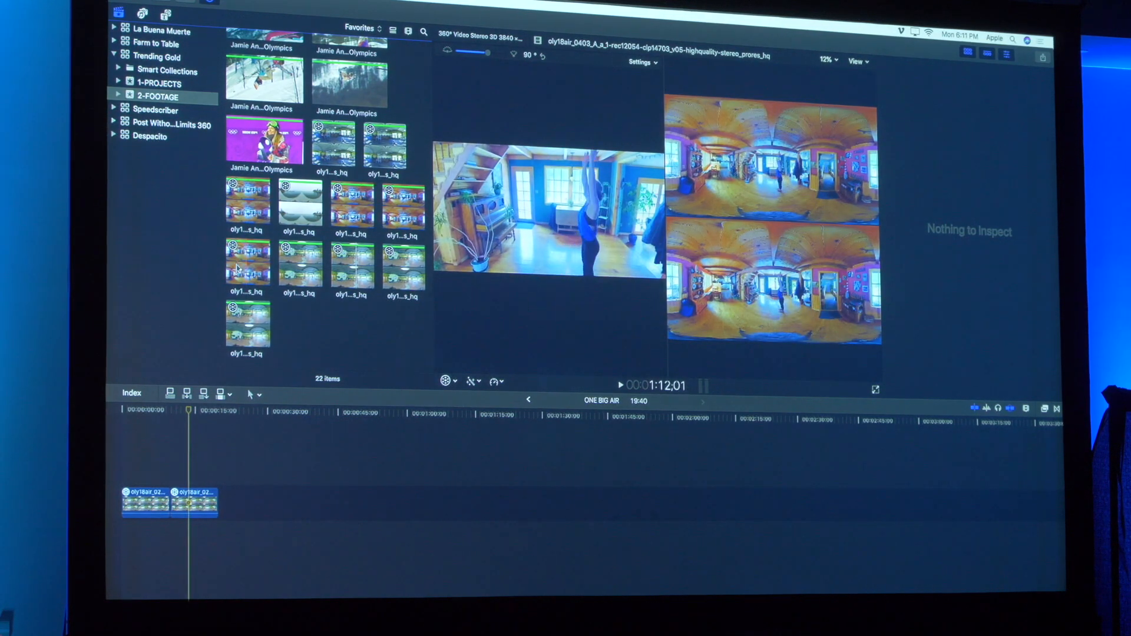
left_click(248, 267)
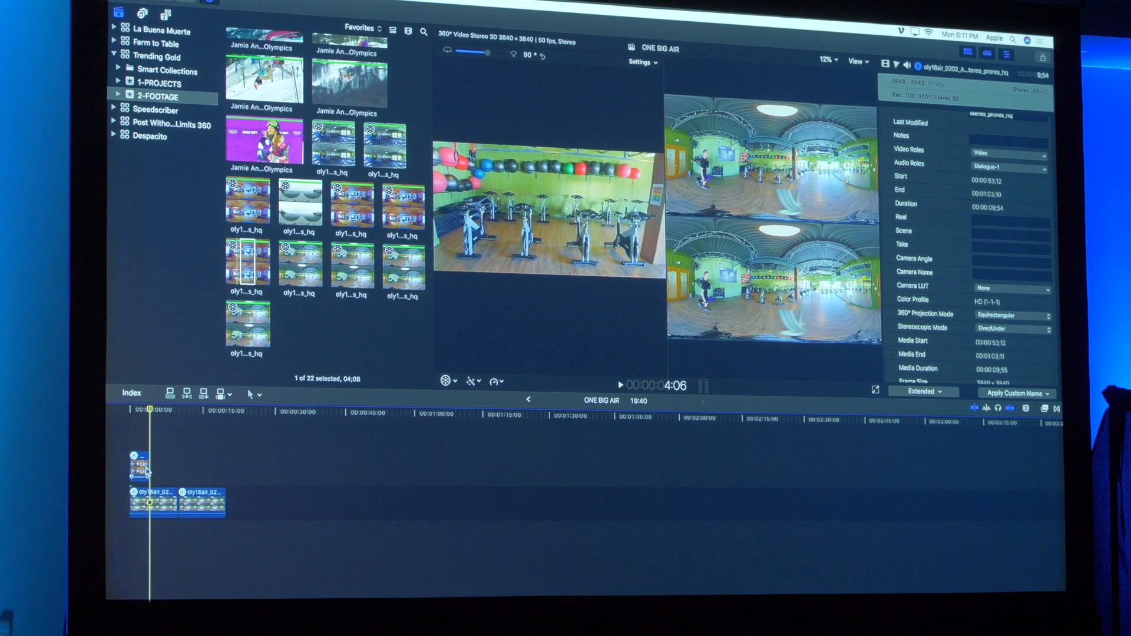
Connect the yoga room clip above the storyline
left_click(148, 465)
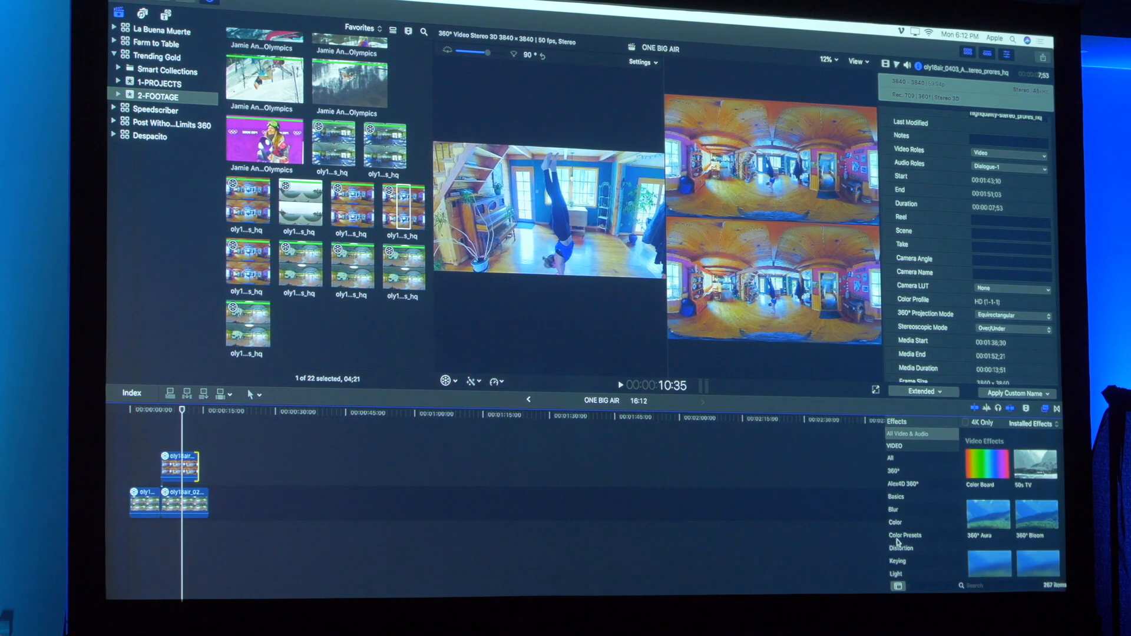
Show the Masks effects category to reach the Shape Mask
scroll("down", 3)
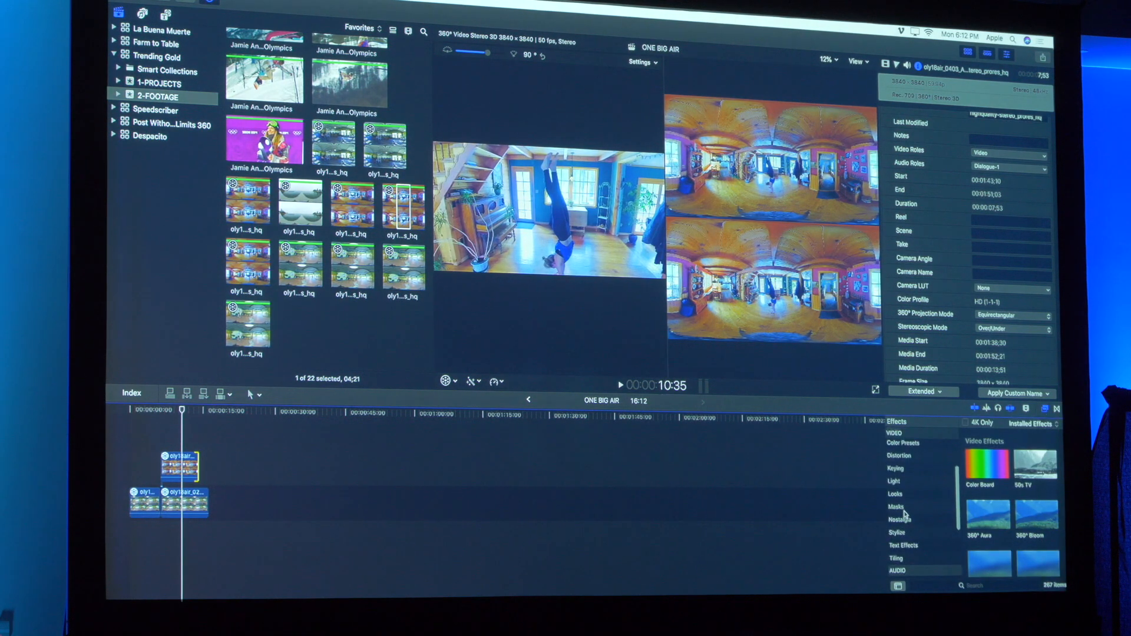
left_click(897, 507)
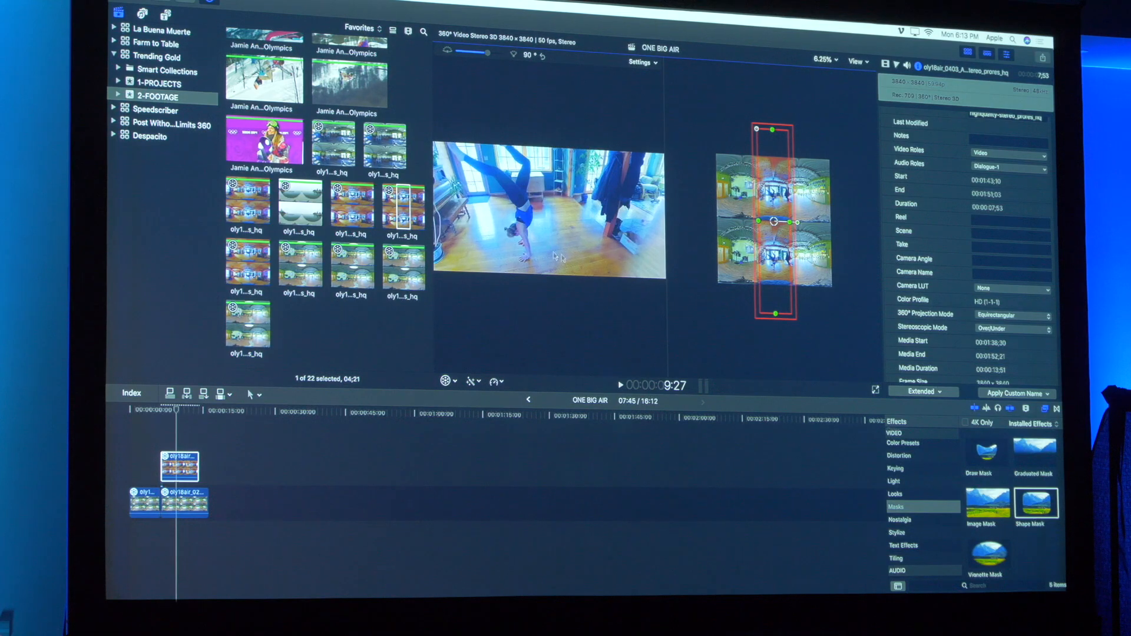
mouse_move(707, 332)
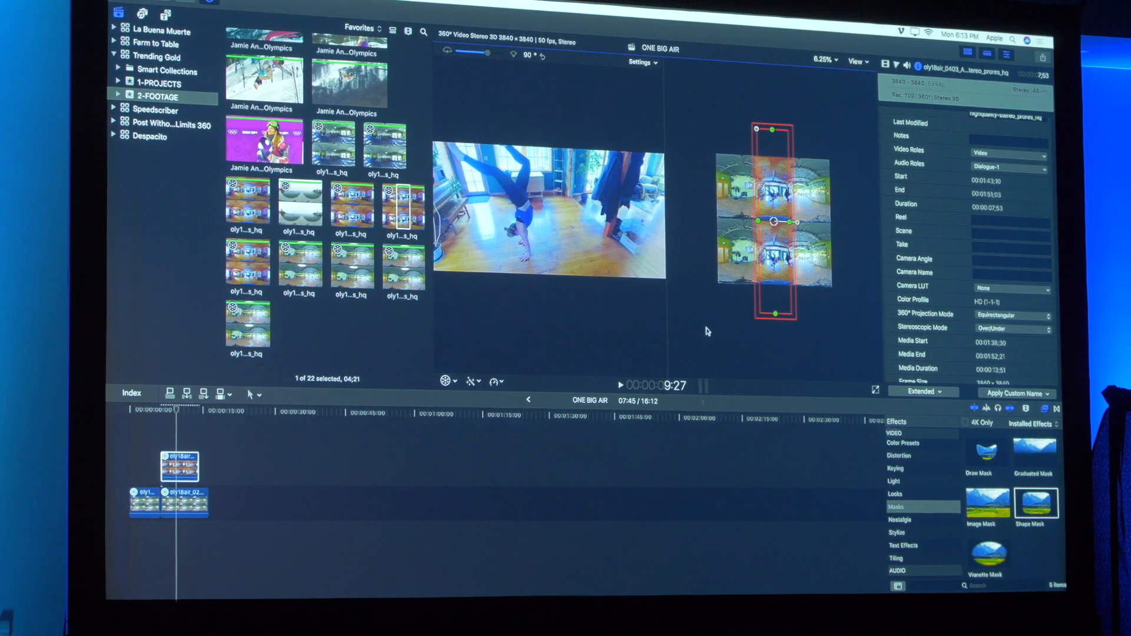
Adjust the Shape Mask to Radius 2751.84 and Feather 160 in the Video Inspector
left_click(822, 59)
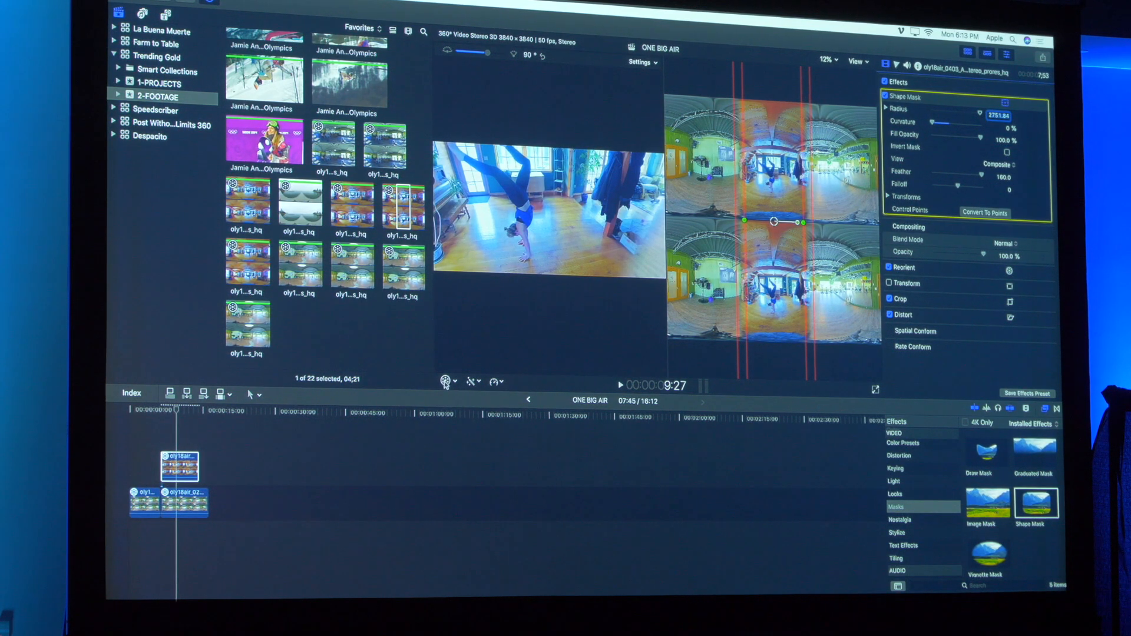
left_click(446, 381)
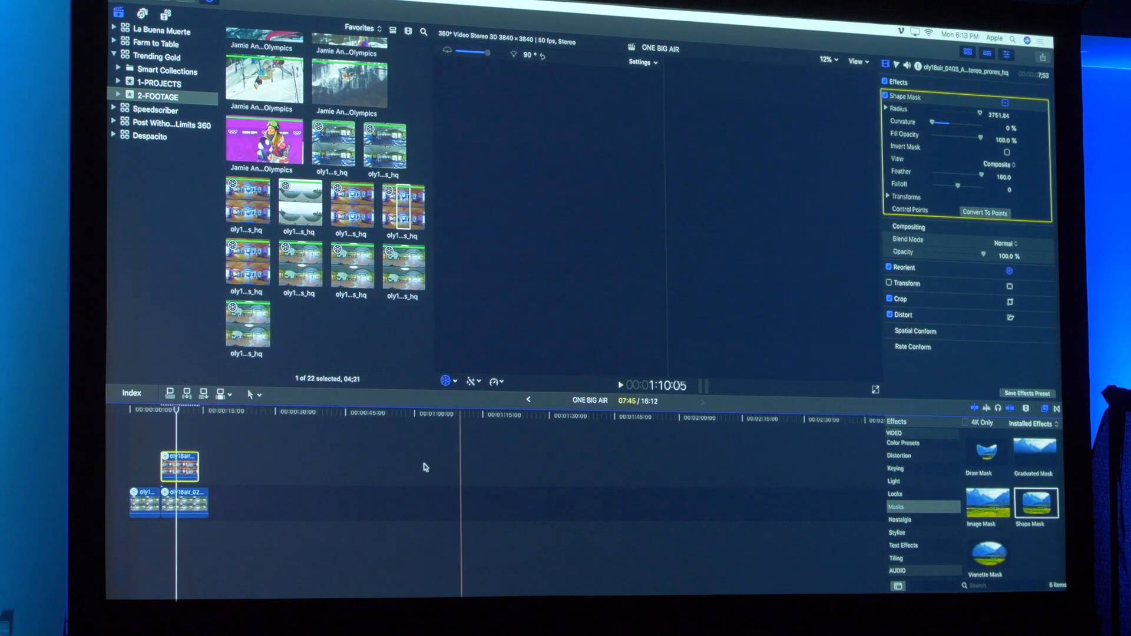
Trim the timeline clips so the edit runs 15:27
left_click(183, 504)
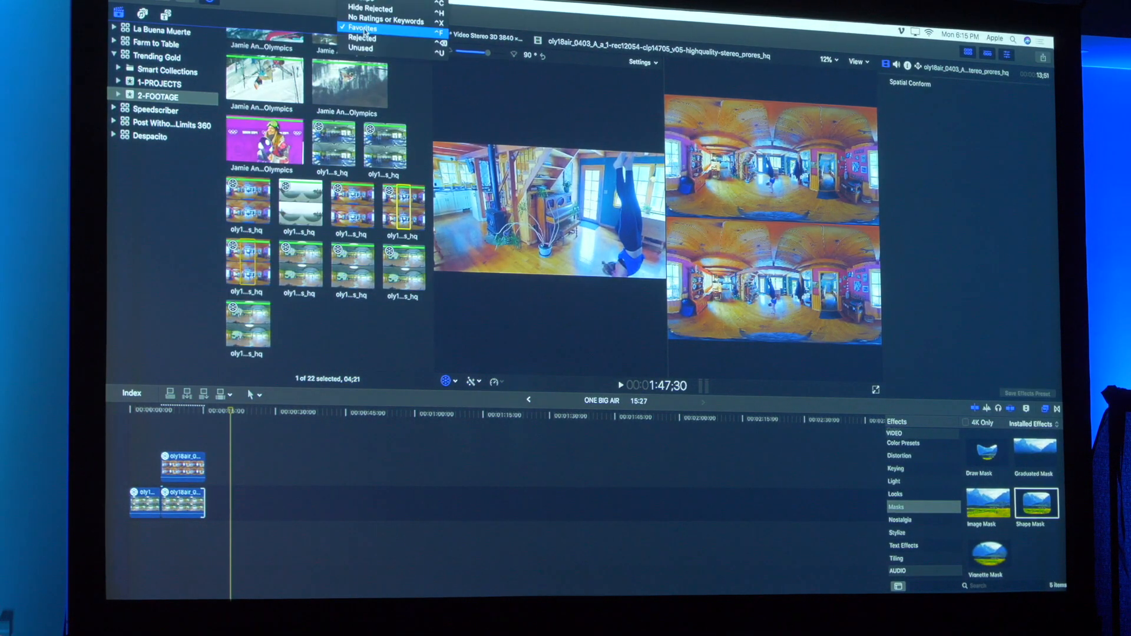
Set the browser filter to All Clips and return to the top of the event
left_click(361, 27)
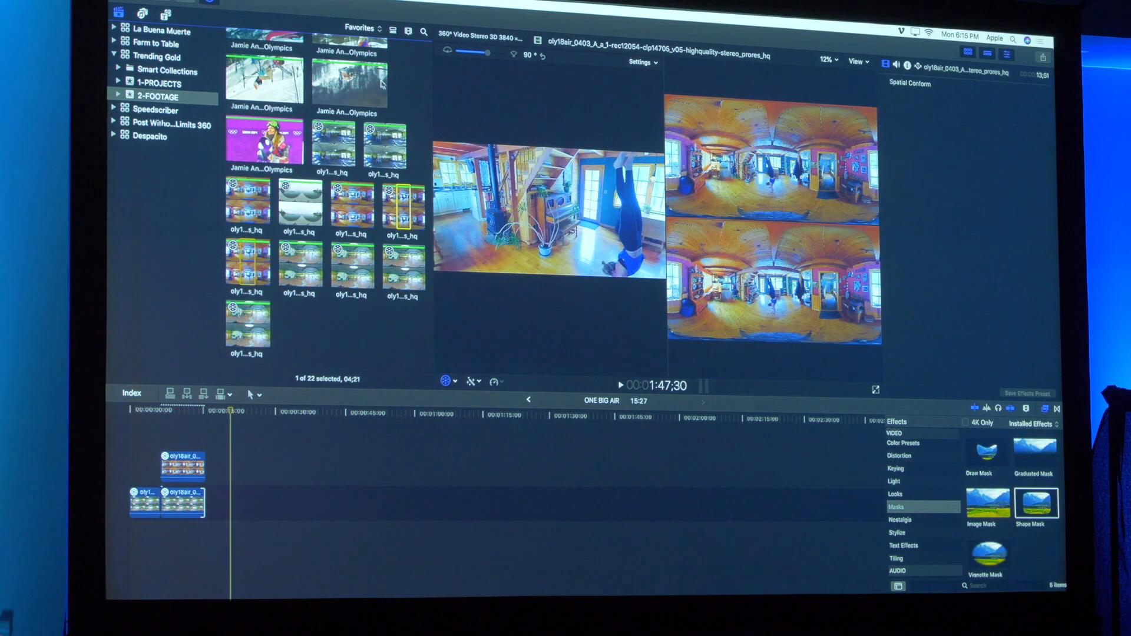
left_click(360, 27)
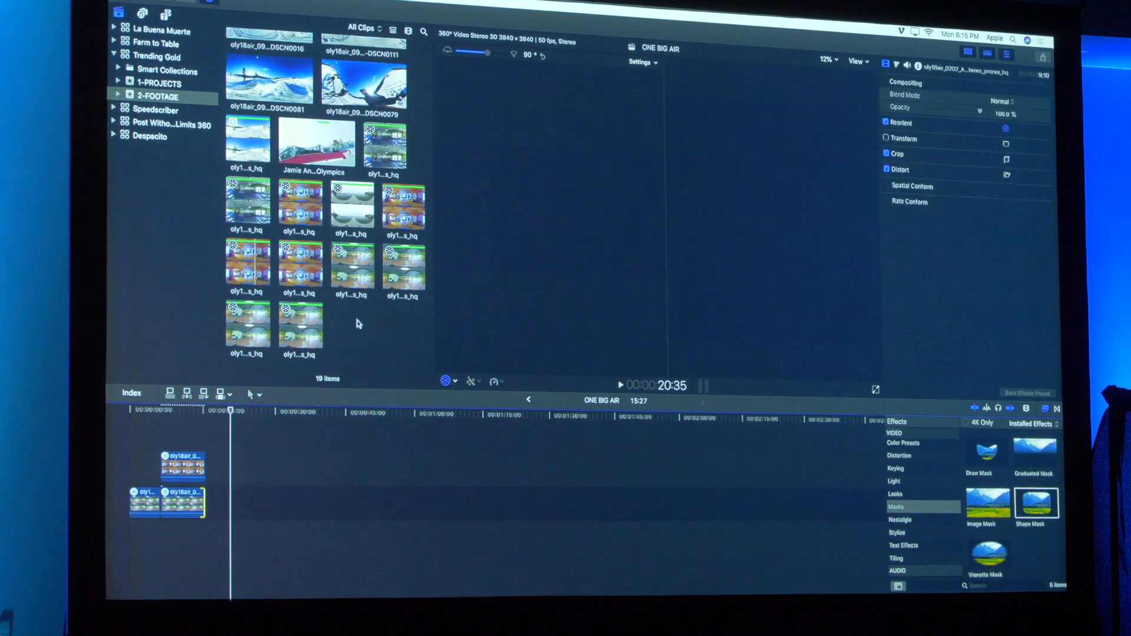
scroll("up", 3)
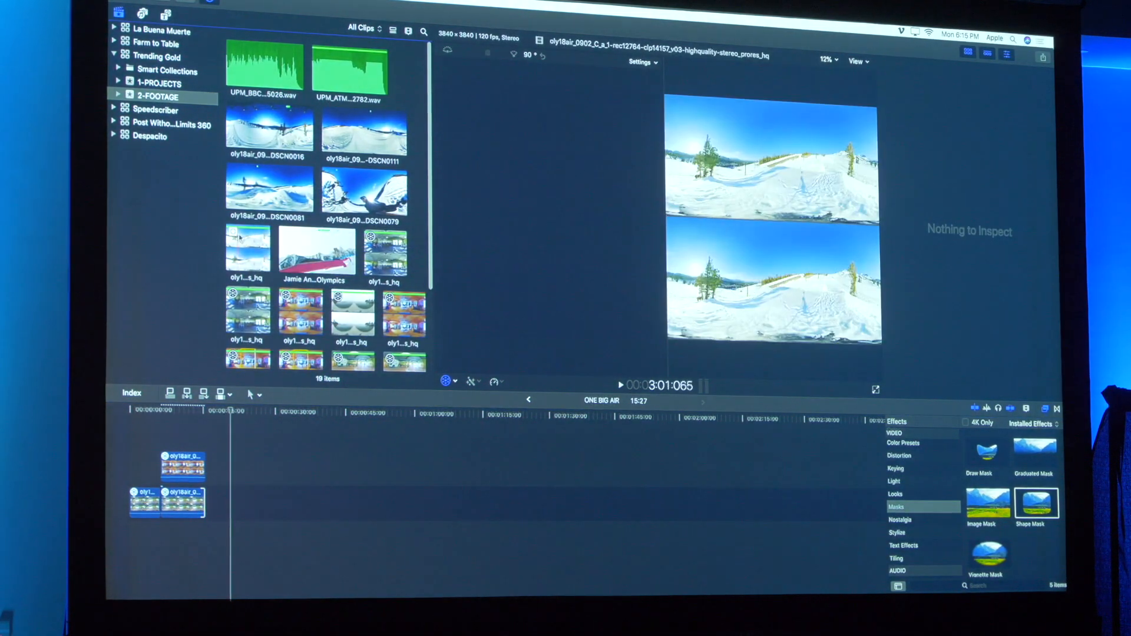
Switch back to Favorites and append the DSCN0081 snow clip to the storyline end
left_click(269, 186)
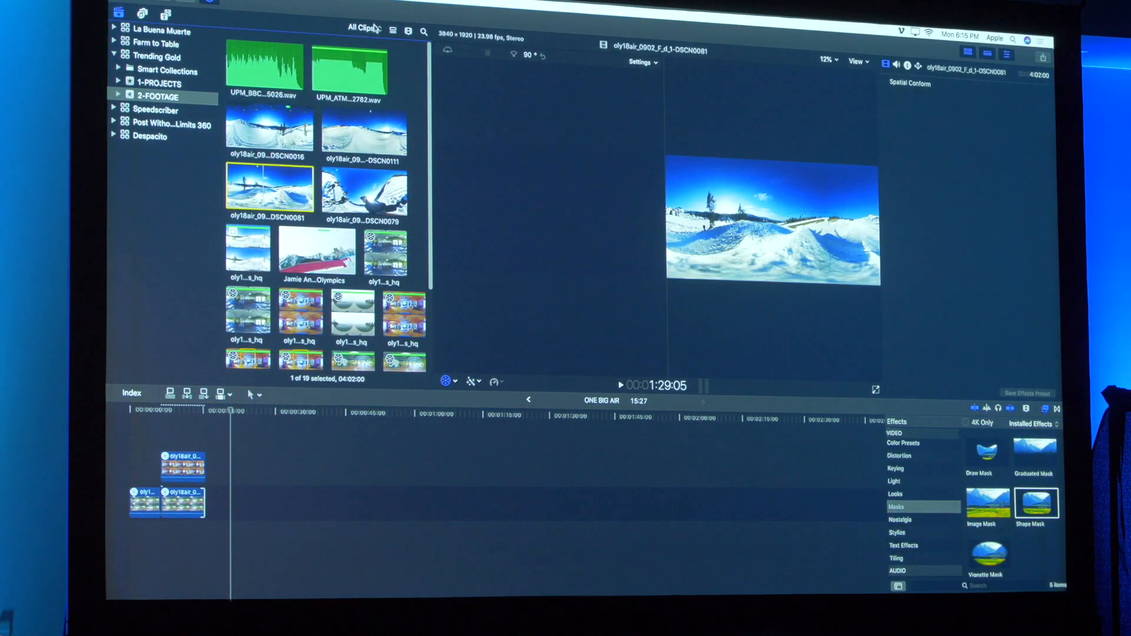
left_click(364, 27)
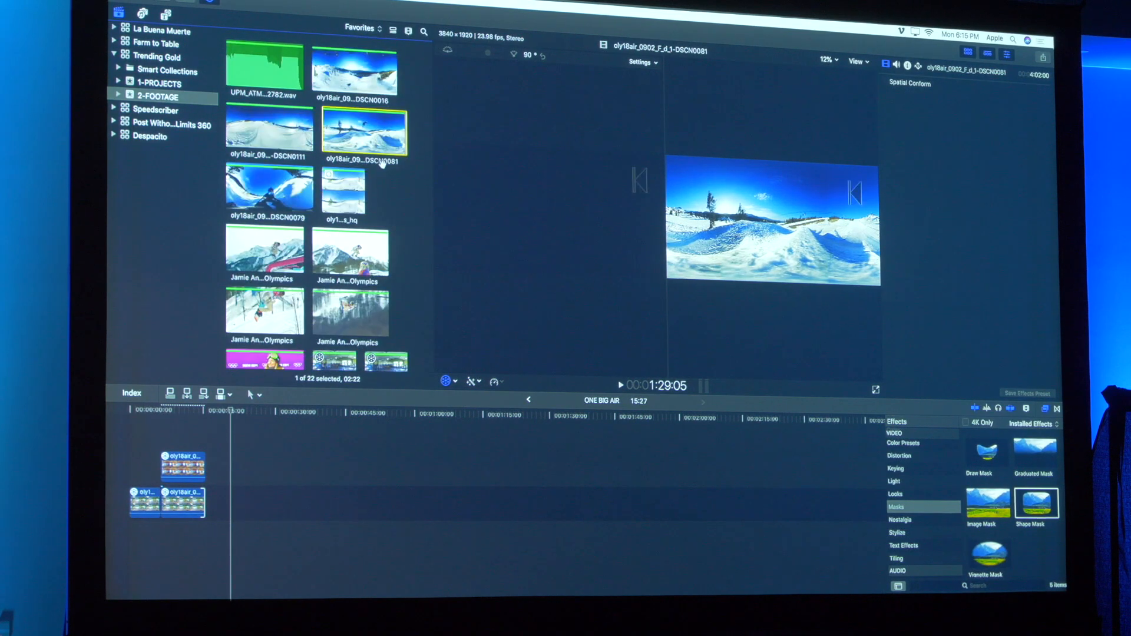
left_click(354, 67)
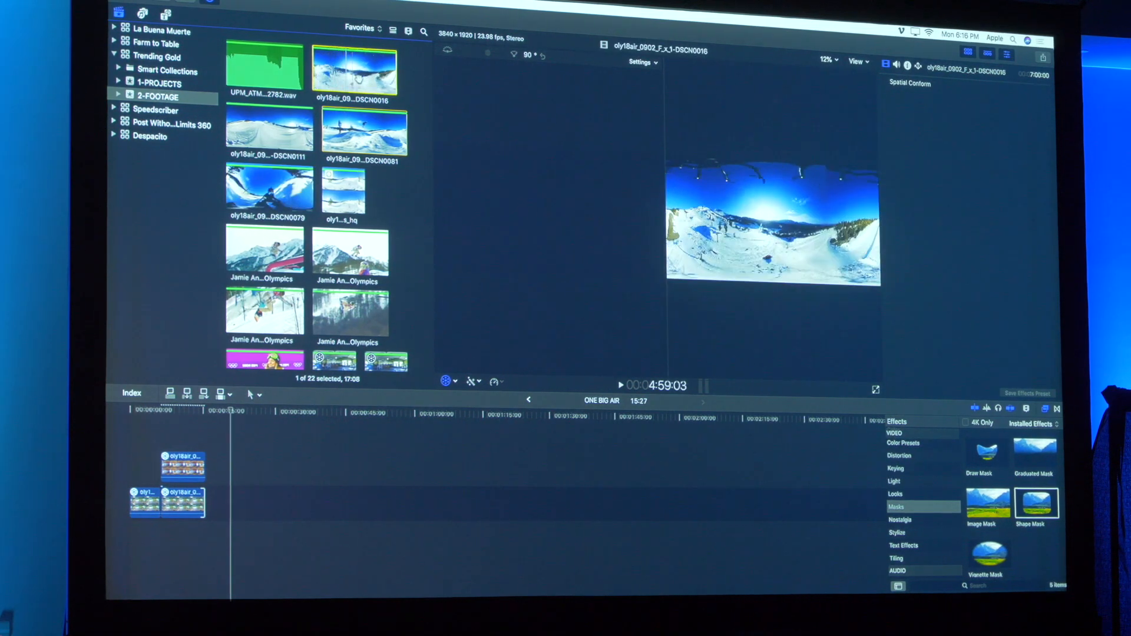
left_click(268, 125)
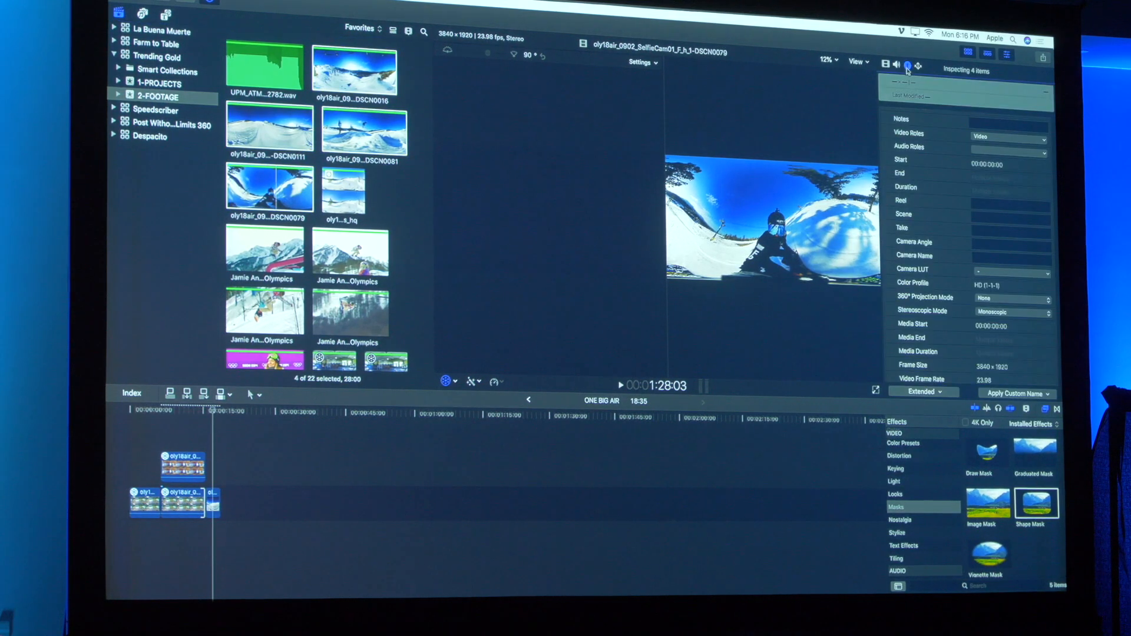
Set the snow clips' 360° Projection Mode to Equirectangular and append DSCN0111 to the edit
left_click(1009, 297)
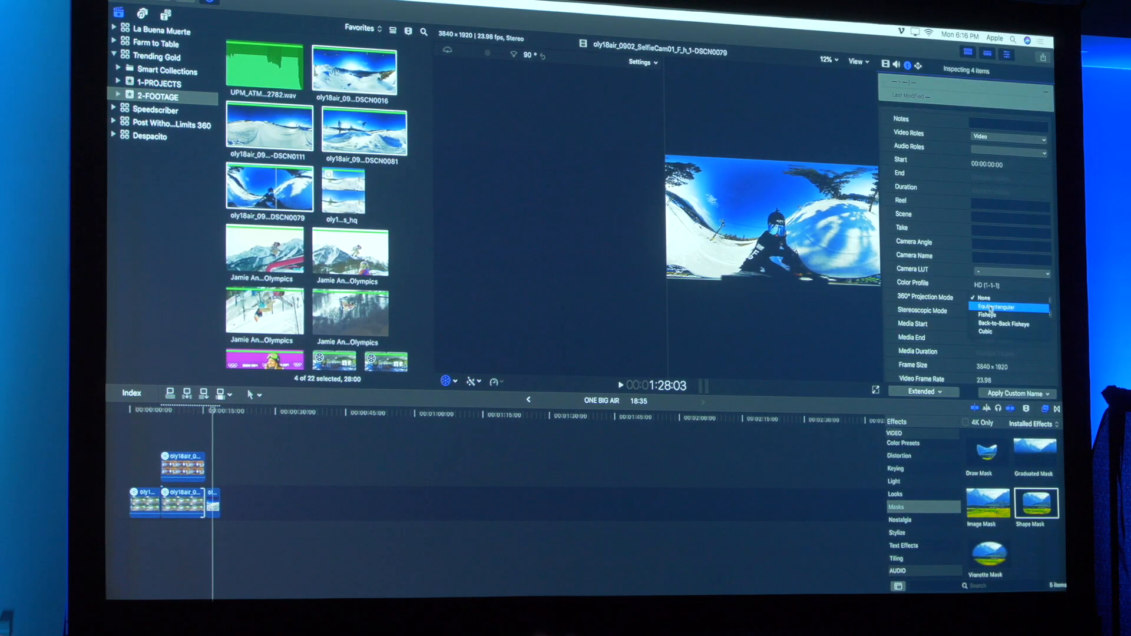
left_click(983, 297)
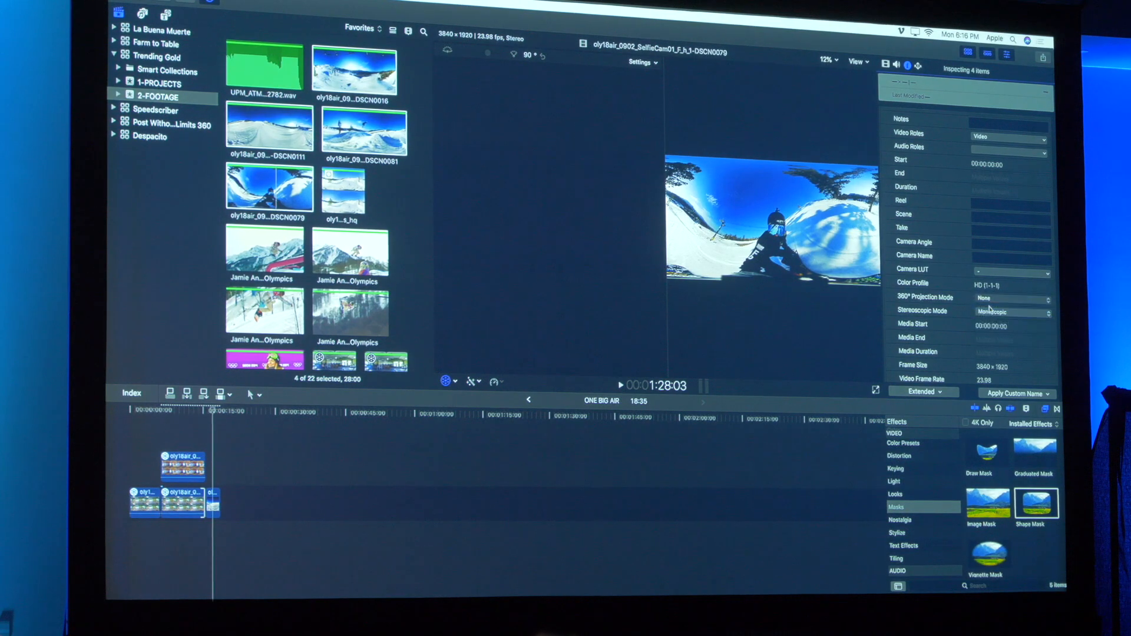
left_click(1009, 297)
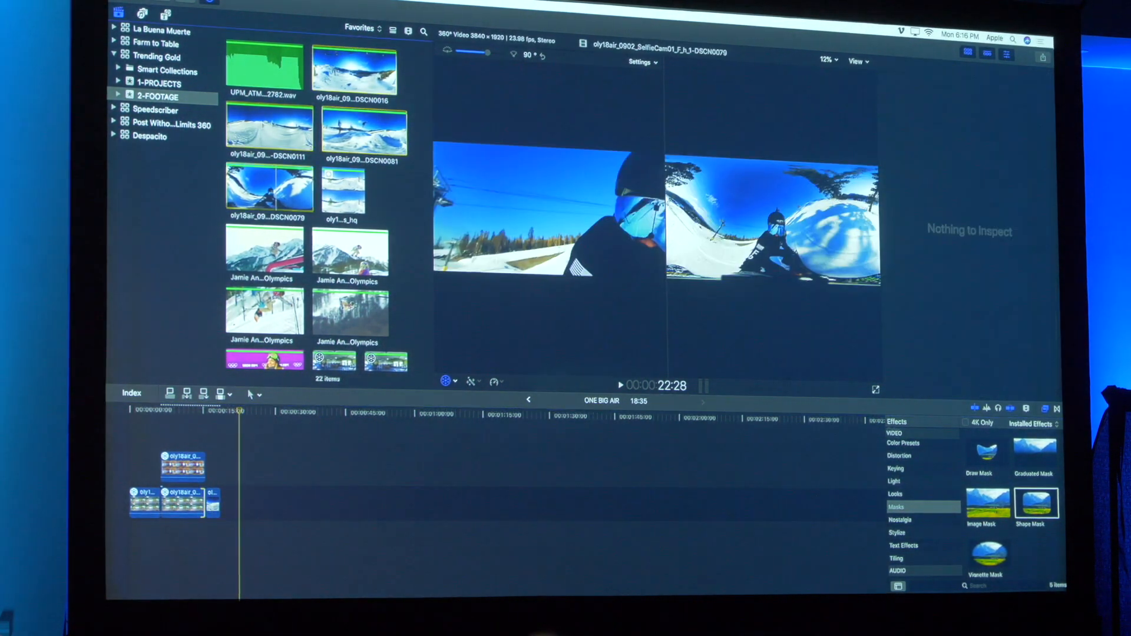
left_click(269, 126)
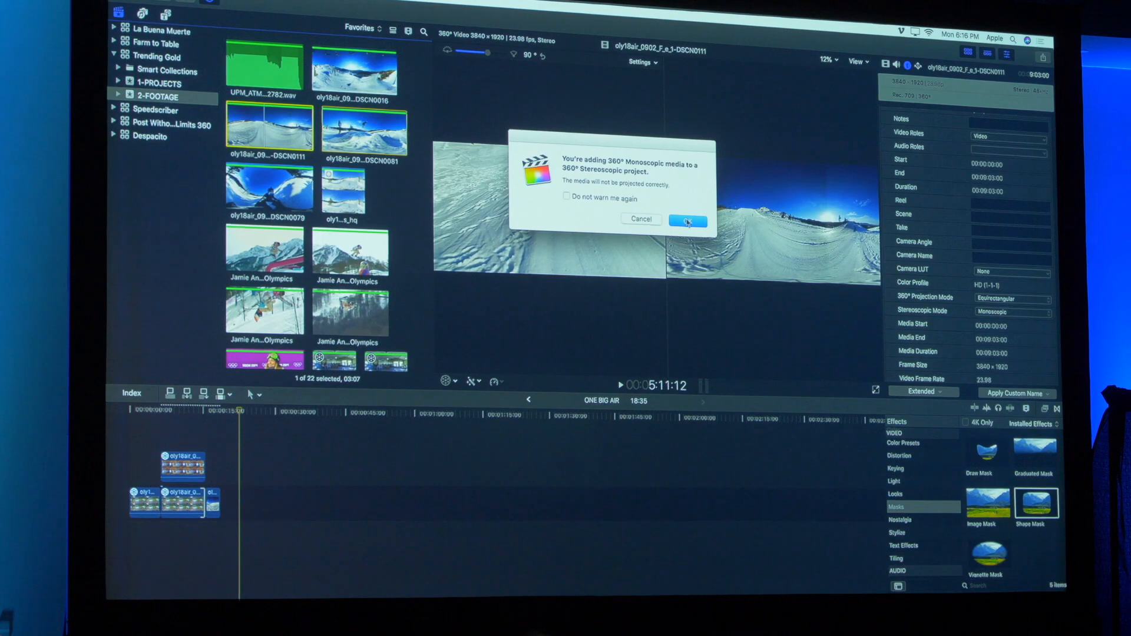
Accept the monoscopic media warning so DSCN0111 lands in the edit, then clear the selection
left_click(686, 220)
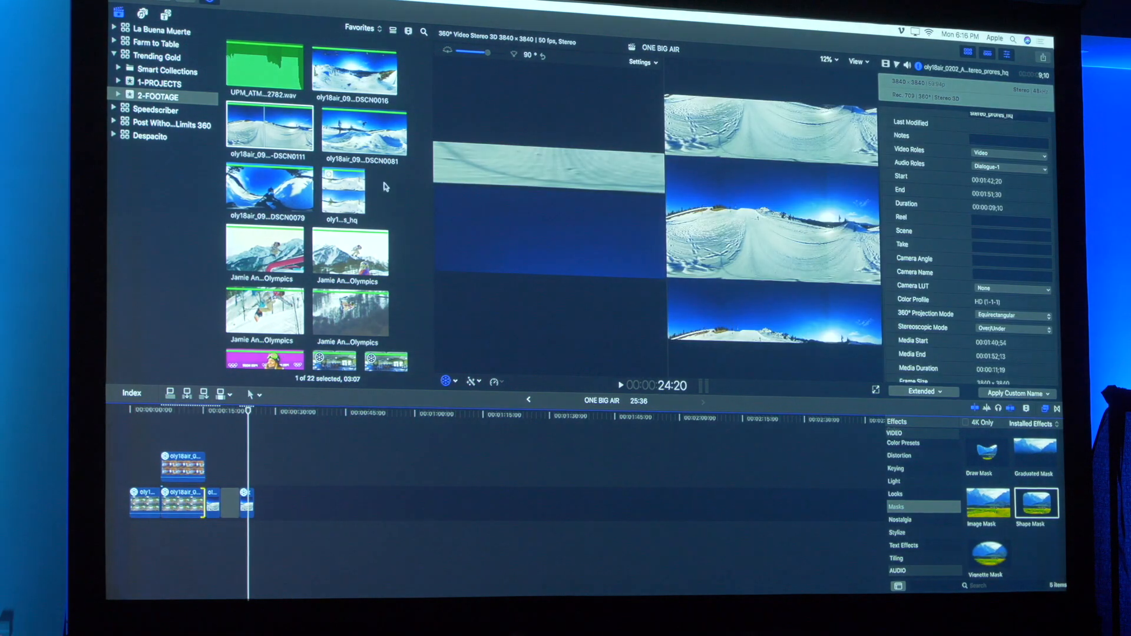
left_click(269, 129)
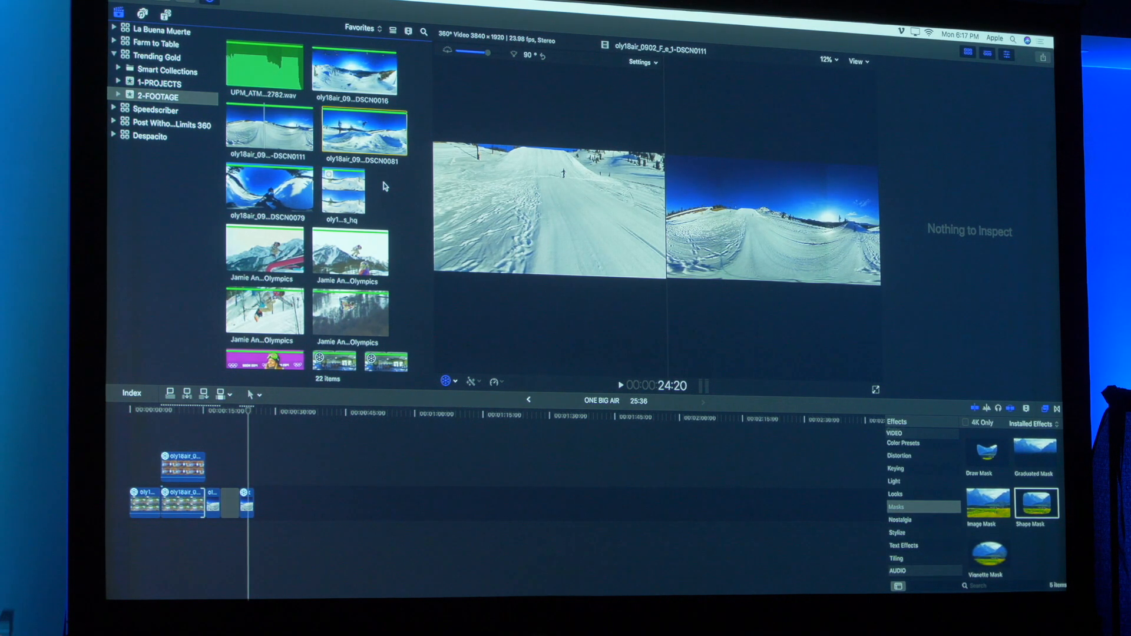
mouse_move(237, 108)
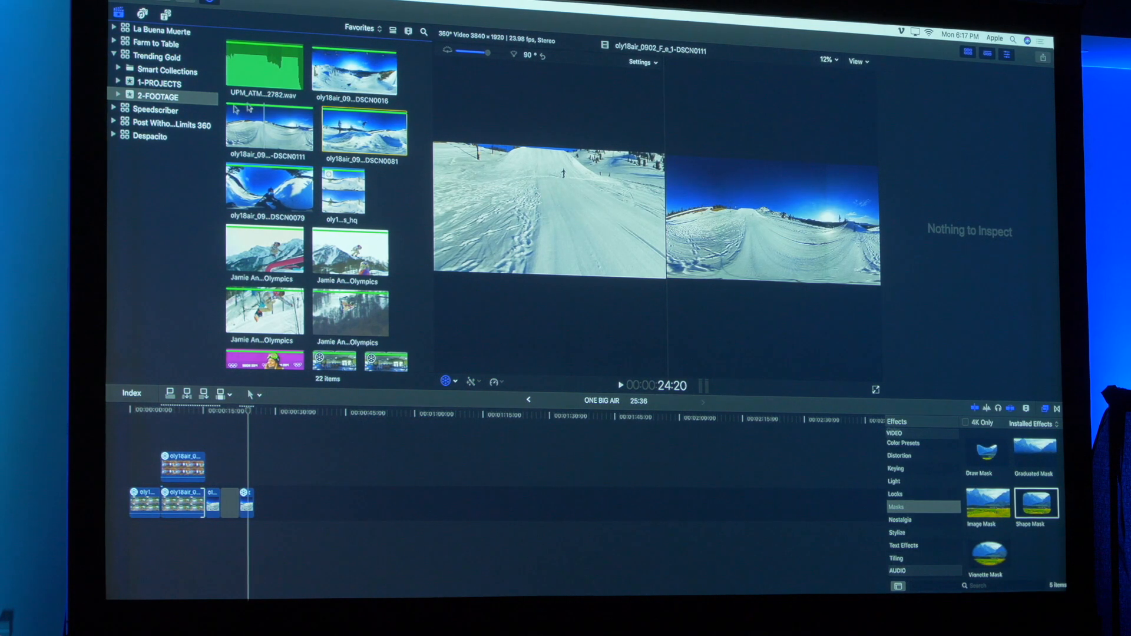
Select the DSCN0111 snow clip and bring up its Clip menu commands
left_click(268, 126)
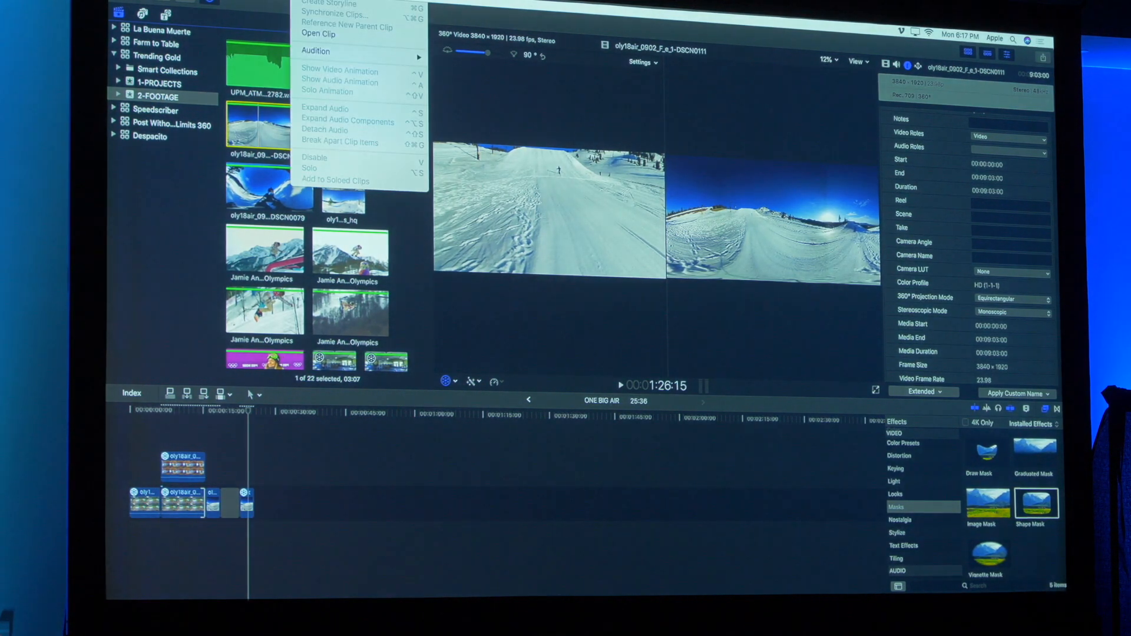
left_click(318, 33)
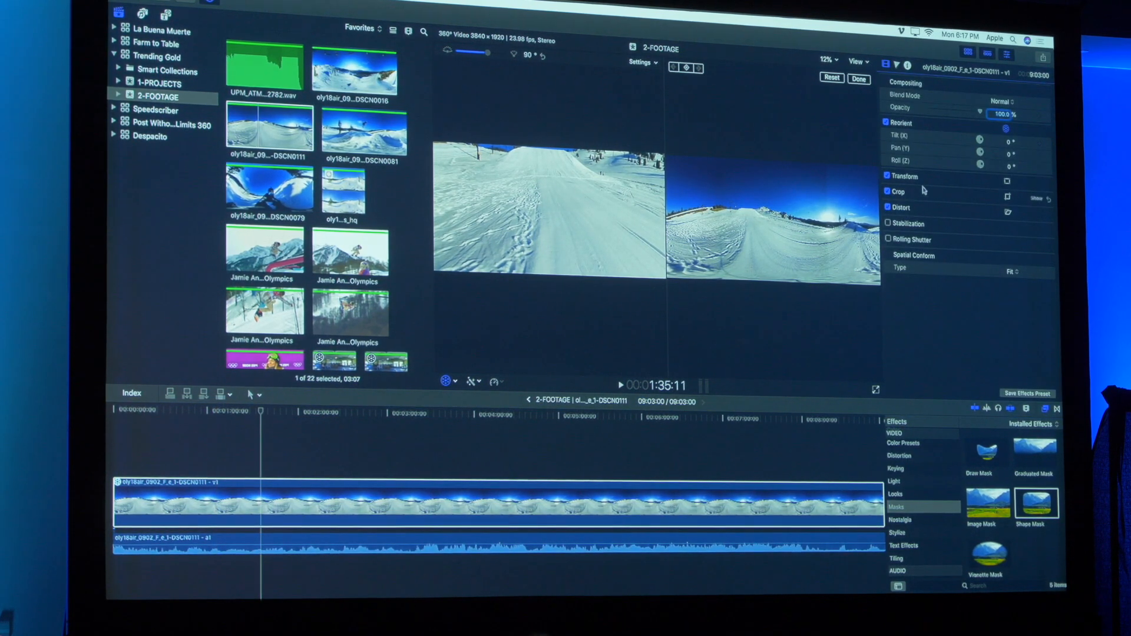
Set the DSCN0111 clip's Transform Scale Y to 50%
left_click(903, 176)
type("50")
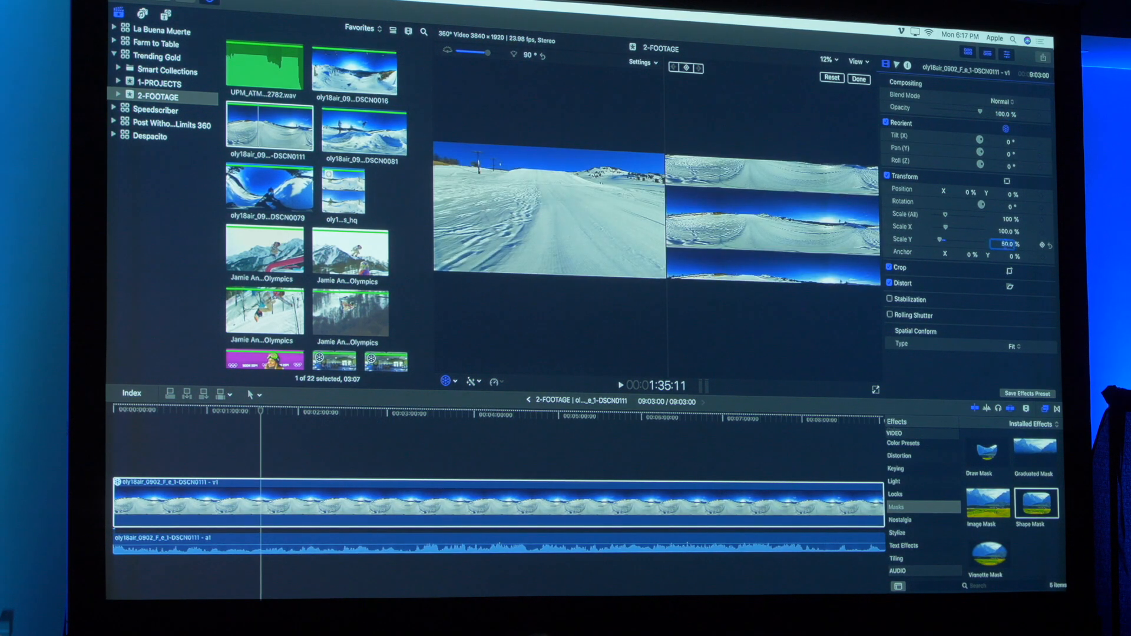
left_click(577, 425)
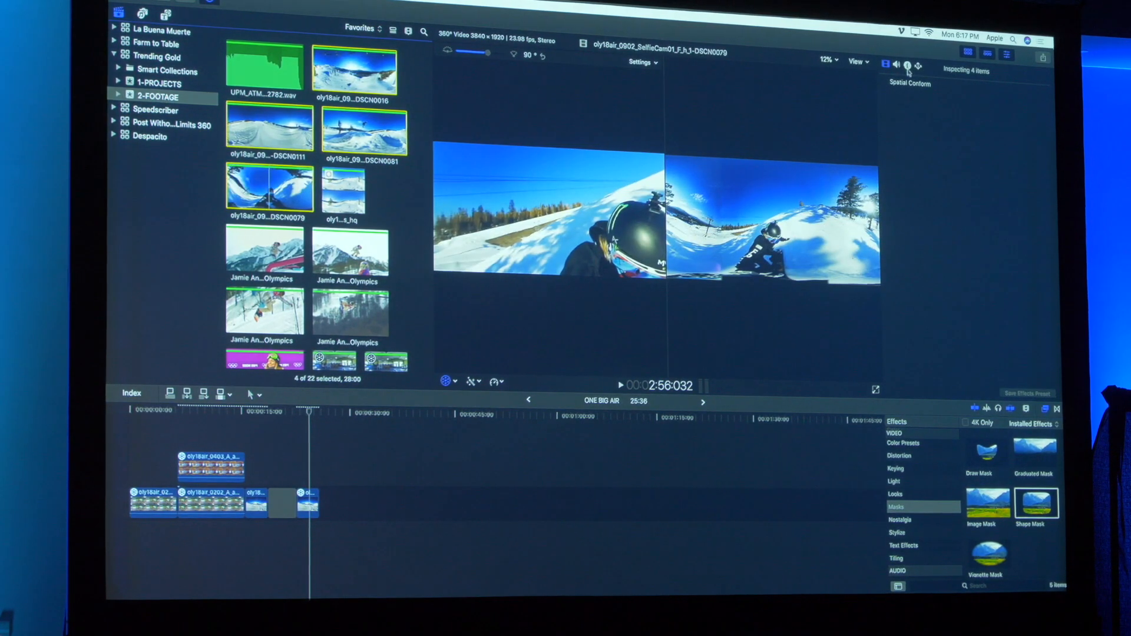
Tag the selected snow clips' Stereoscopic Mode as Over/Under in the Info inspector
left_click(907, 65)
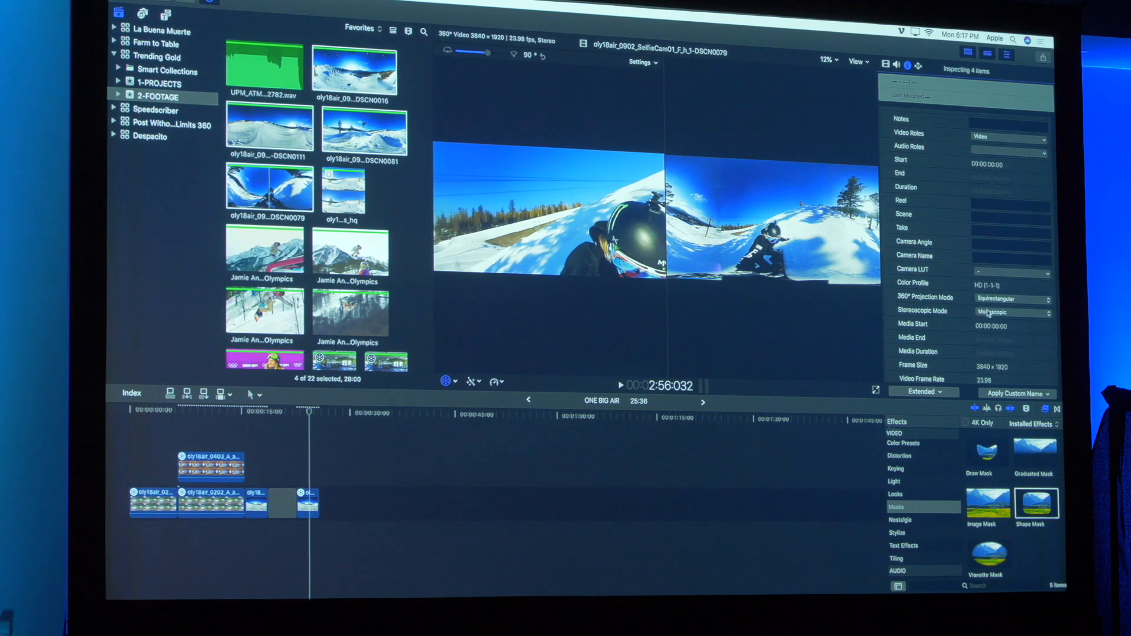
left_click(1010, 312)
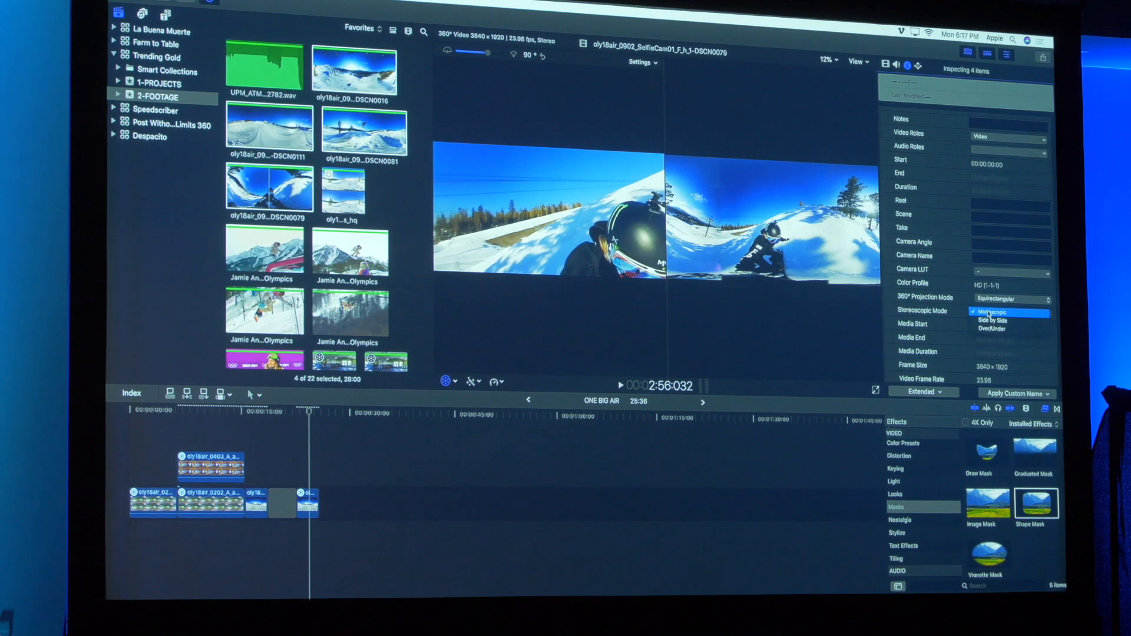
left_click(992, 328)
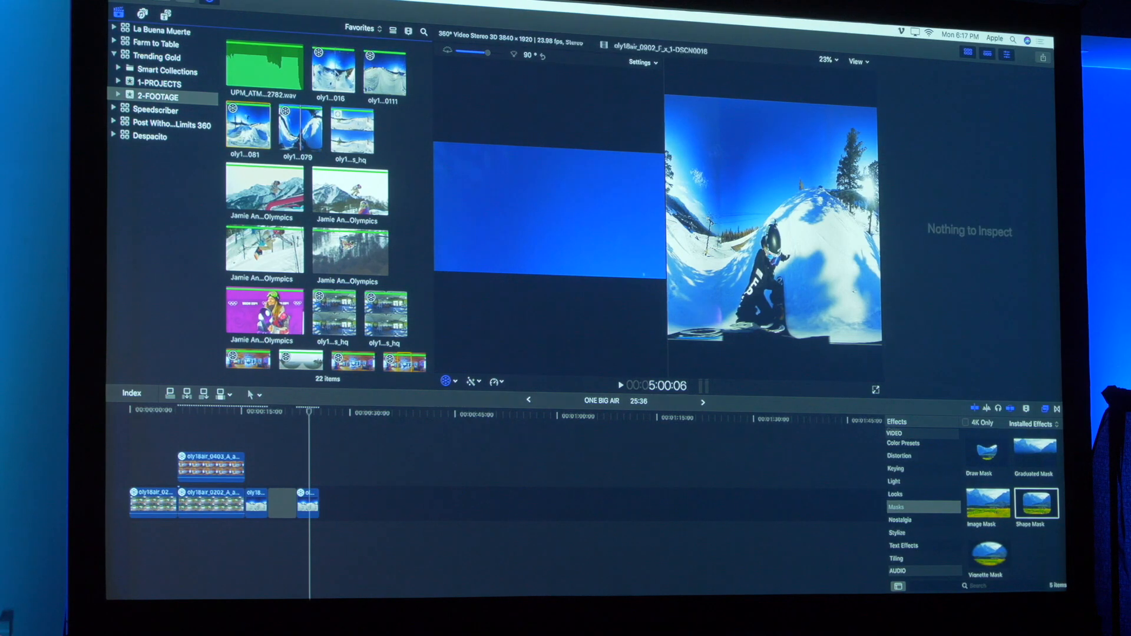
Skim the footage event and select the DSCN0111 snow clip to see its details
left_click(333, 70)
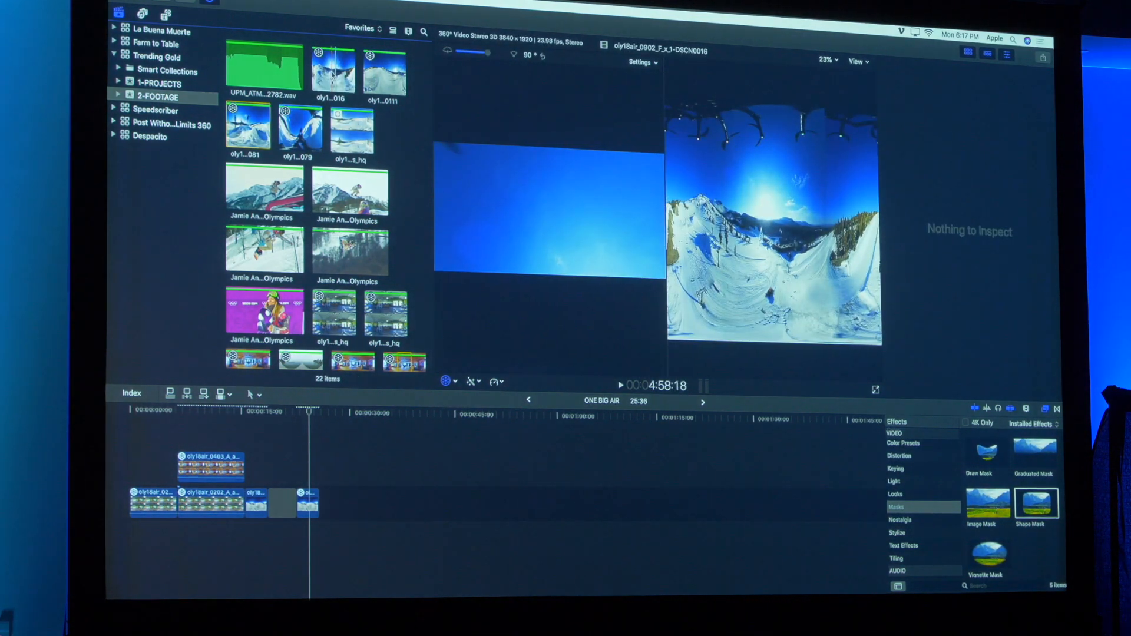
left_click(333, 70)
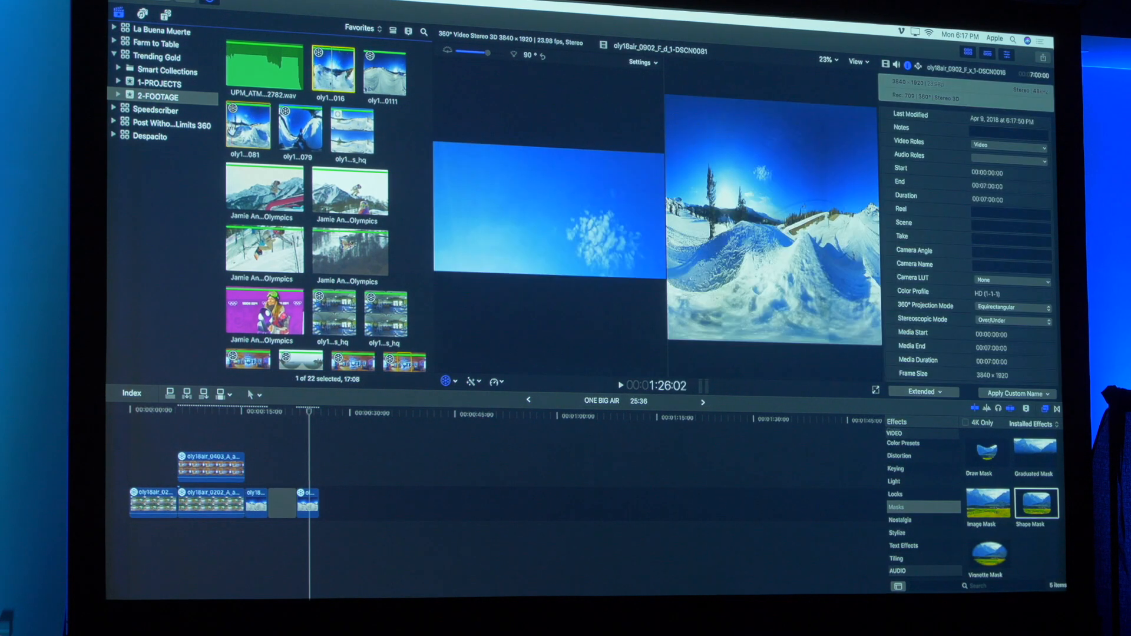
left_click(384, 69)
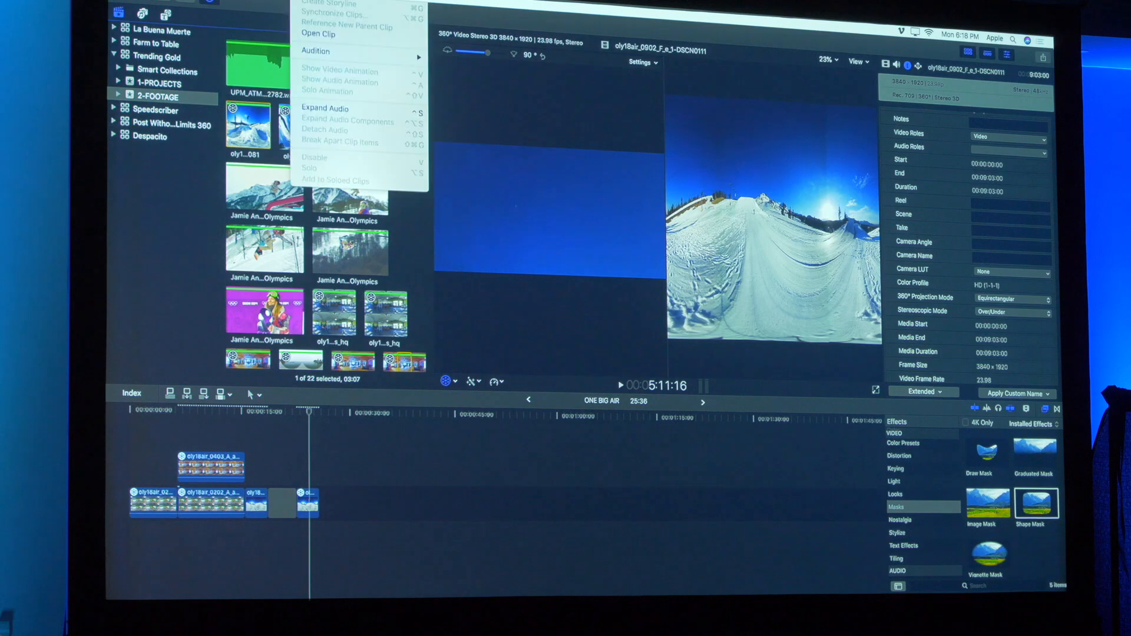
left_click(318, 34)
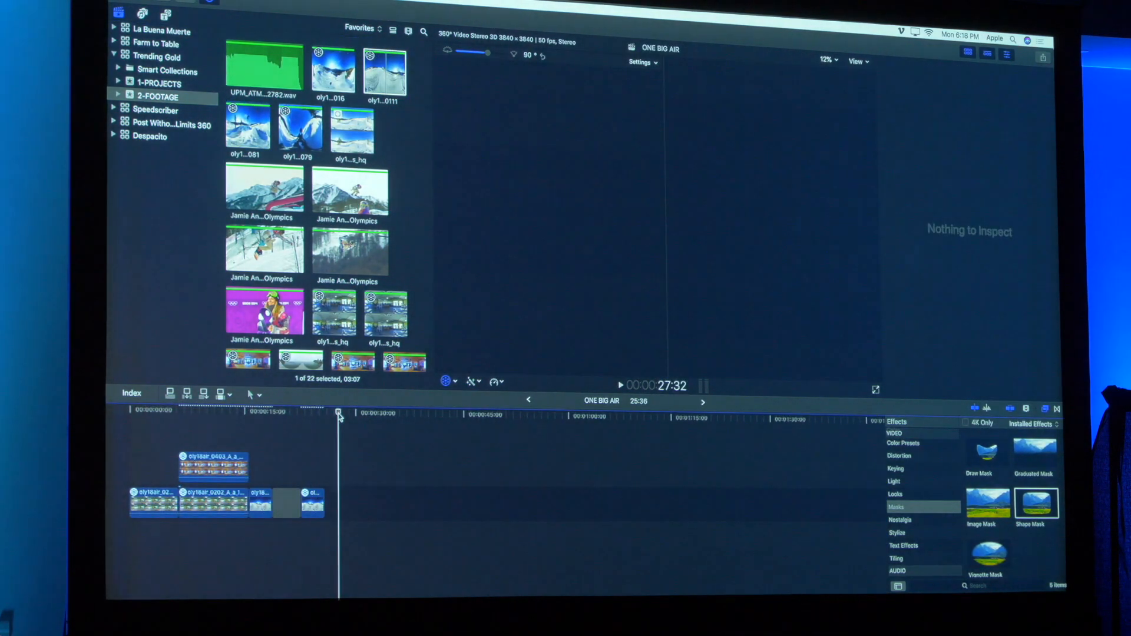
Append the DSCN0111 snow clip to the end of the ONE BIG AIR storyline
left_click(350, 502)
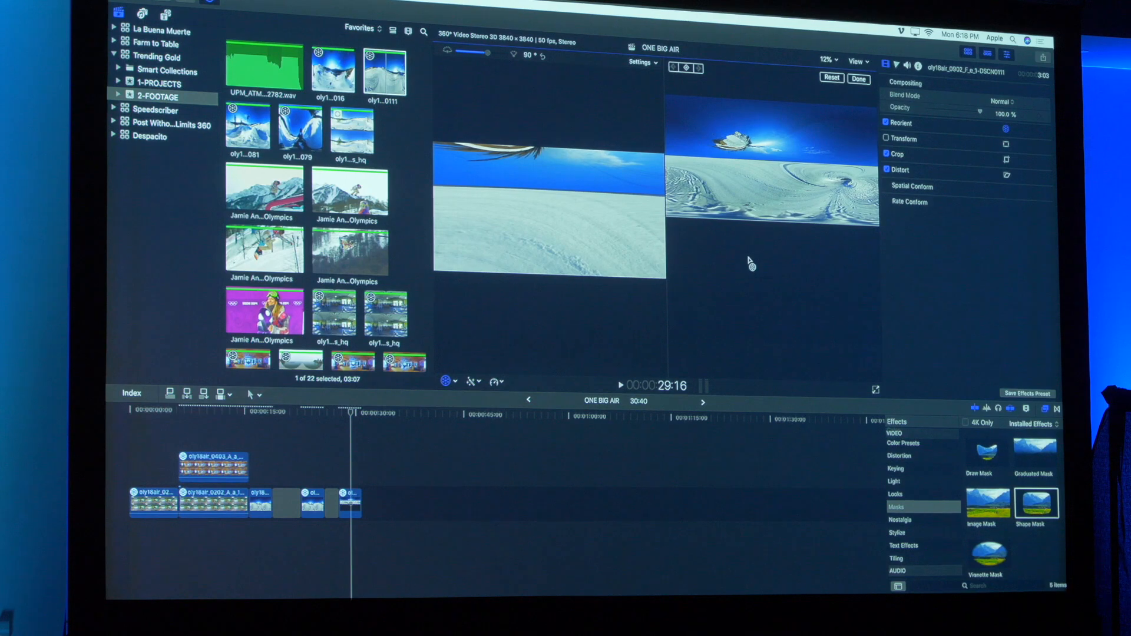
mouse_move(416, 77)
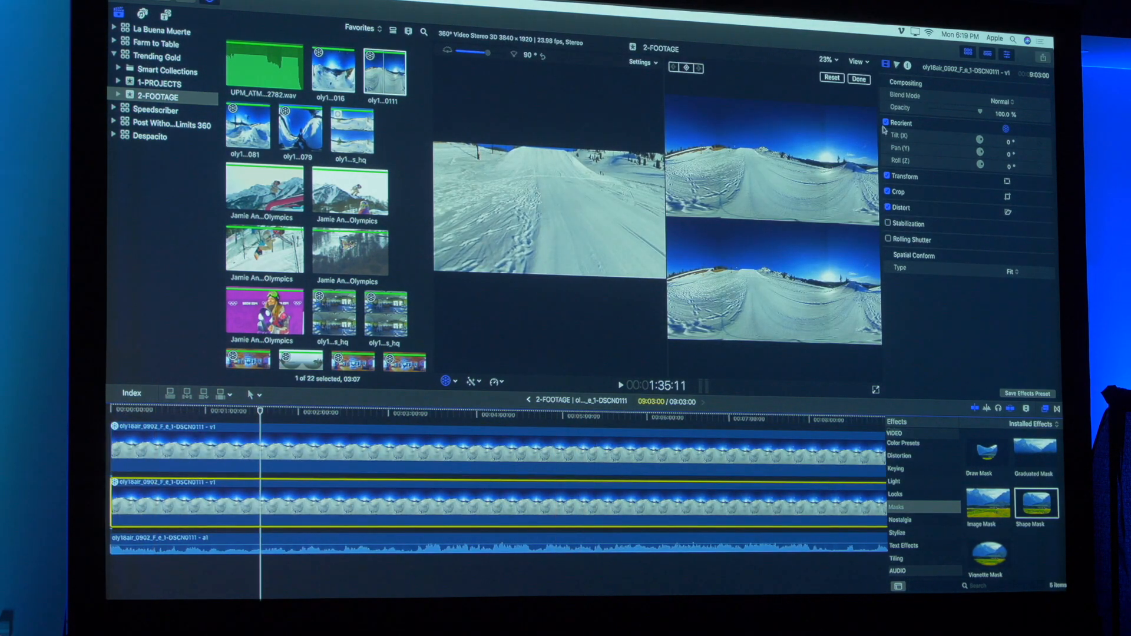
Return to the ONE BIG AIR project with the snow clip shown as over/under stereo
left_click(891, 176)
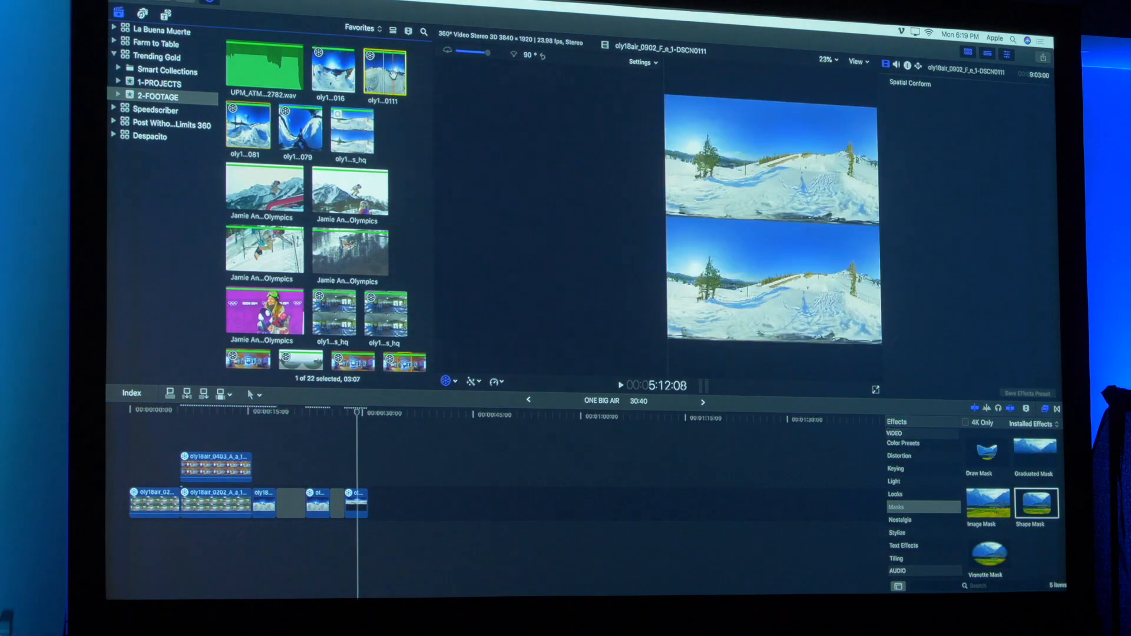
Append another converted snow clip at the end of the project
left_click(390, 413)
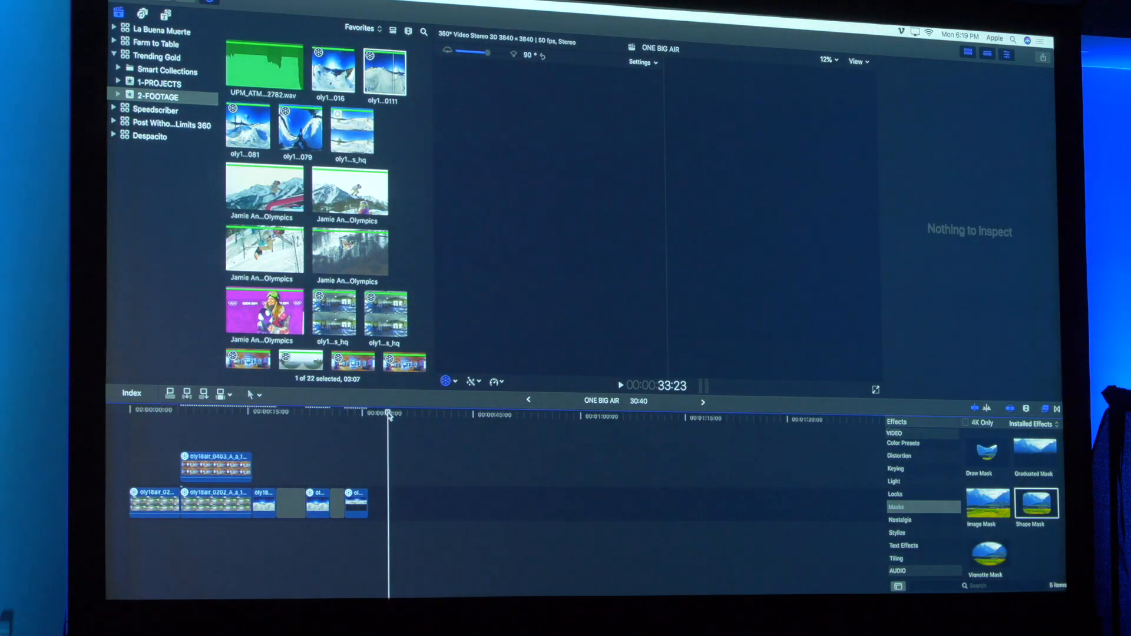
left_click(399, 504)
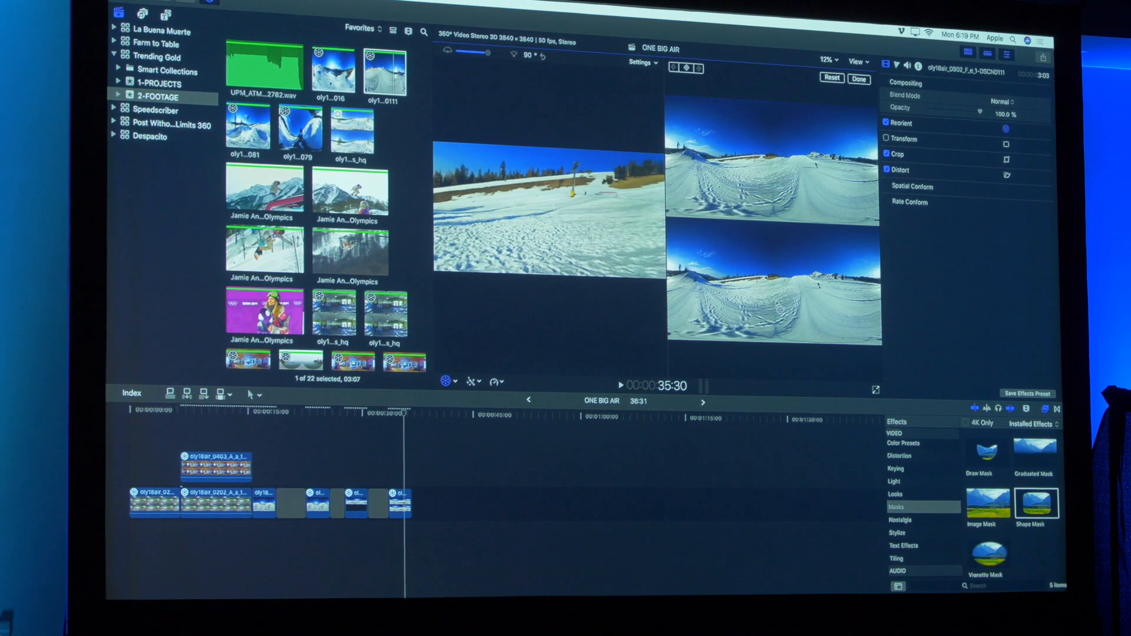
Delete the later appended snow clips, leaving only the opening gym and yoga shots
left_click(402, 411)
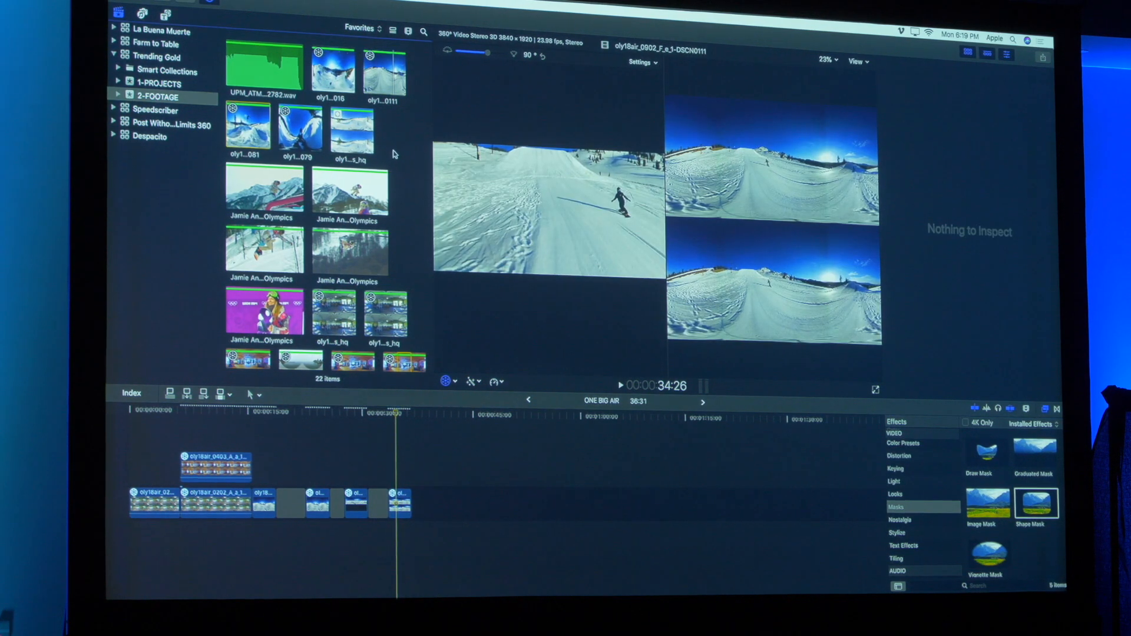
left_click(399, 499)
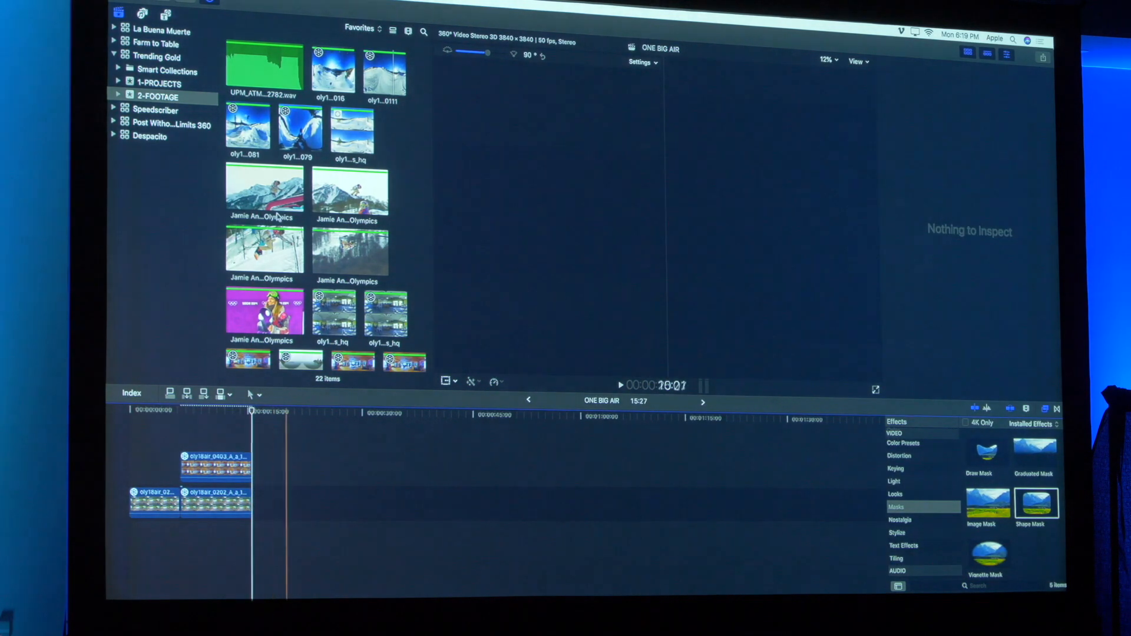
Append the high-quality stereo ProRes snow clip after the first shots
left_click(351, 128)
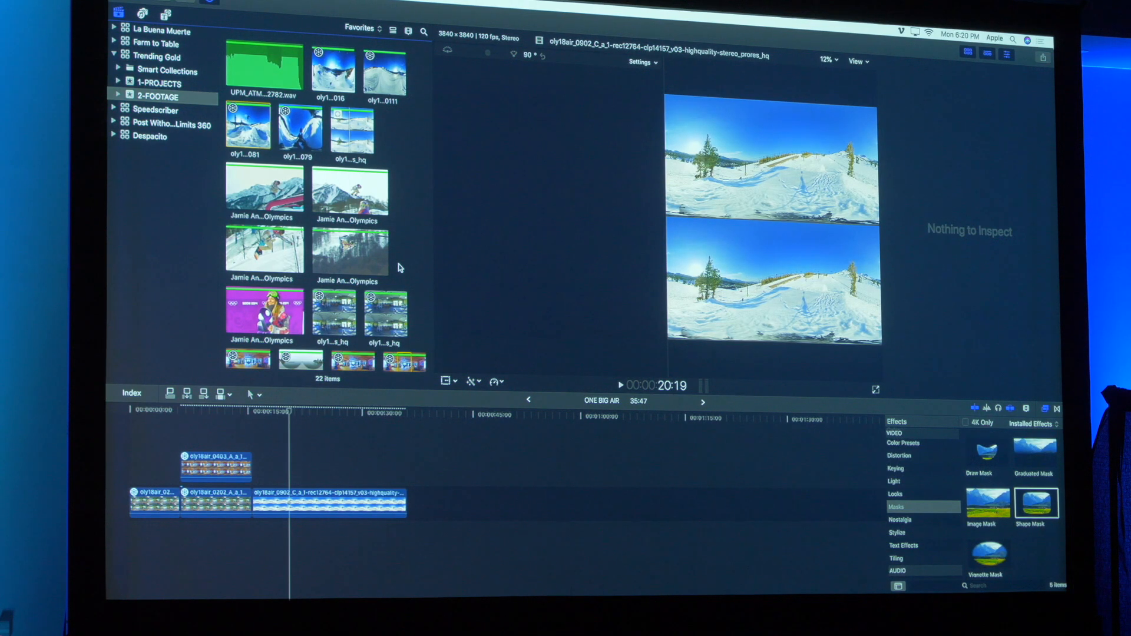
mouse_move(388, 265)
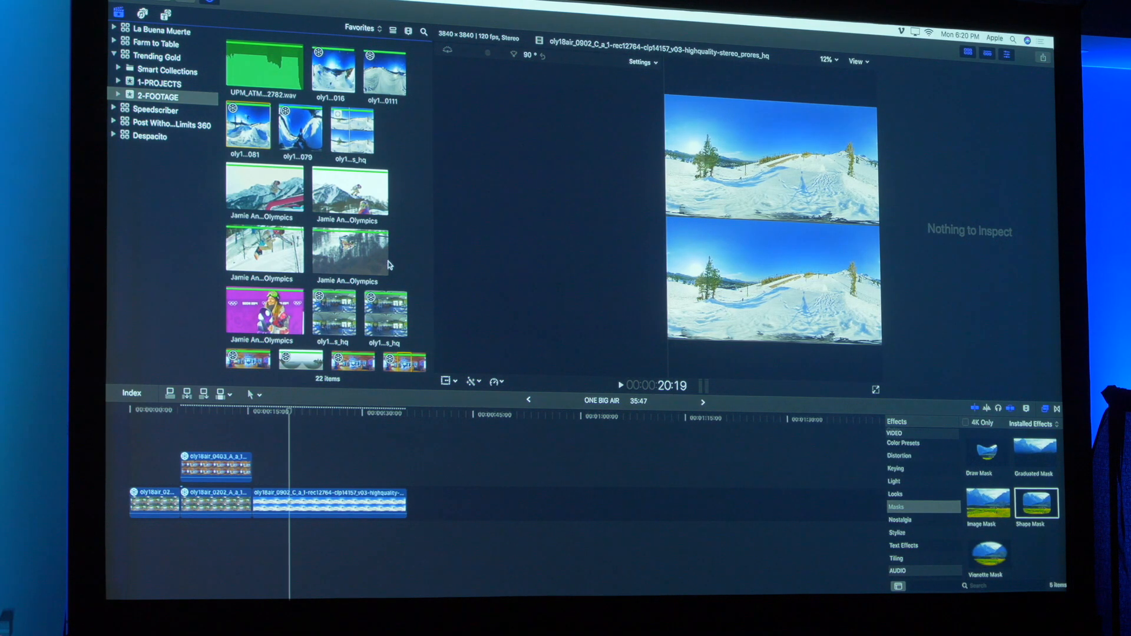
left_click(350, 189)
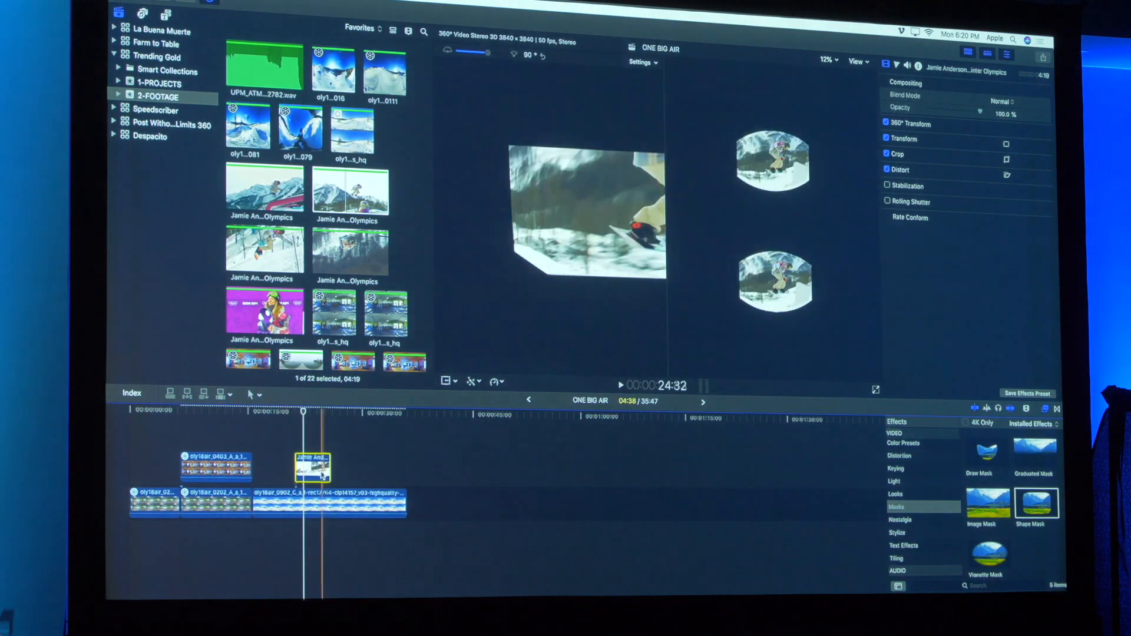
Tag the stereo clip as Equirectangular projection with Over/Under stereoscopic layout
left_click(326, 503)
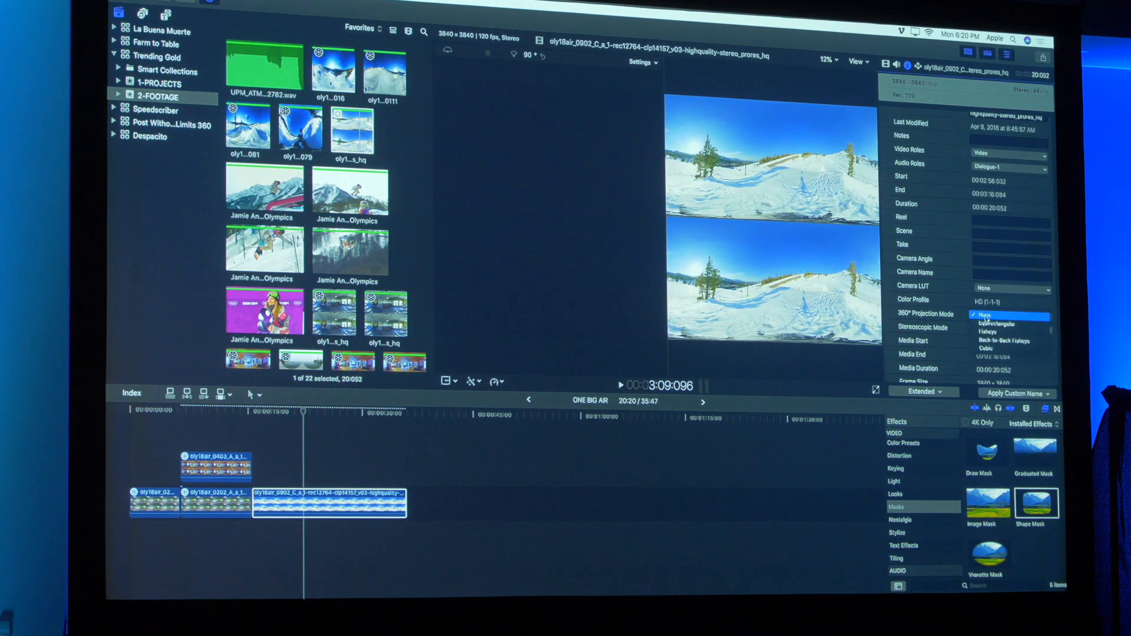
left_click(1010, 325)
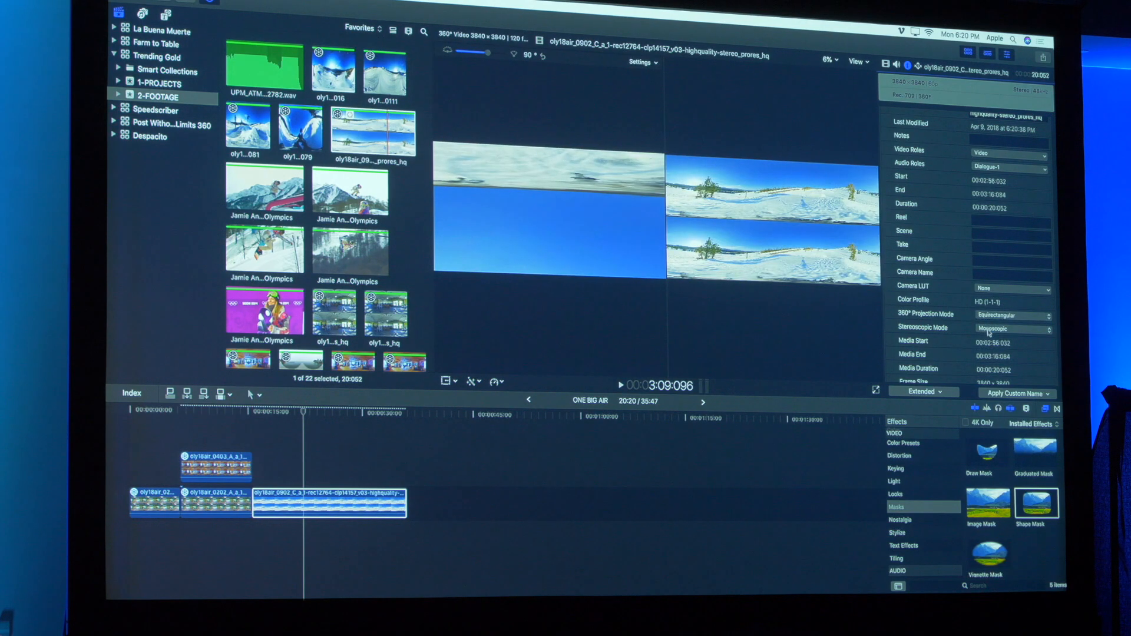
left_click(1013, 328)
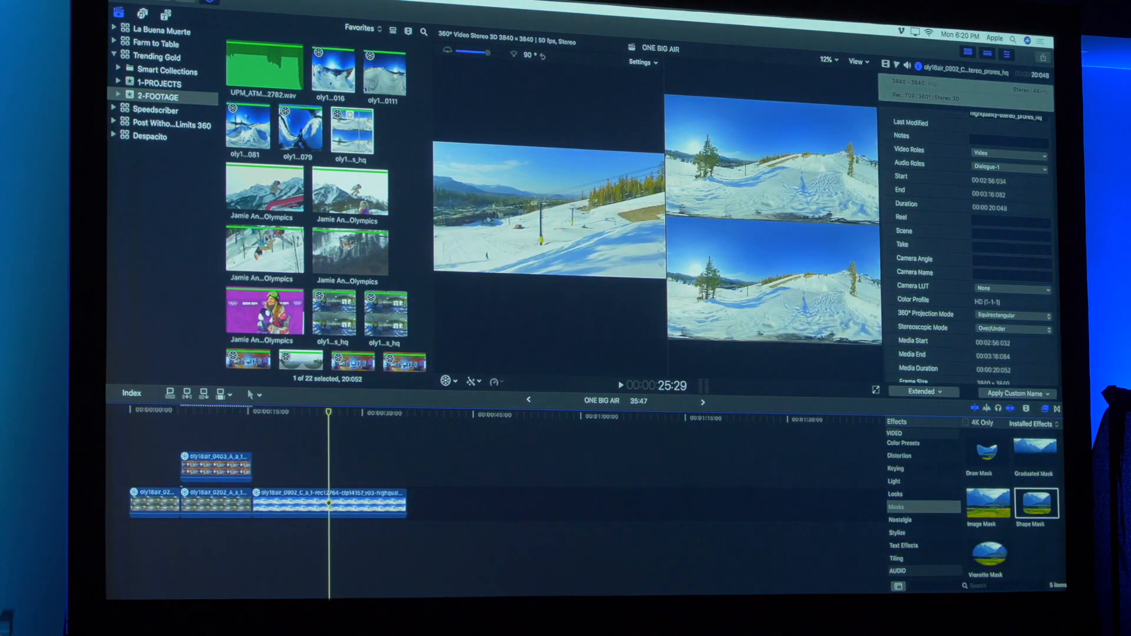
Connect the Jamie Anderson clip above the stereo shot and enlarge and feather its Shape Mask
left_click(349, 188)
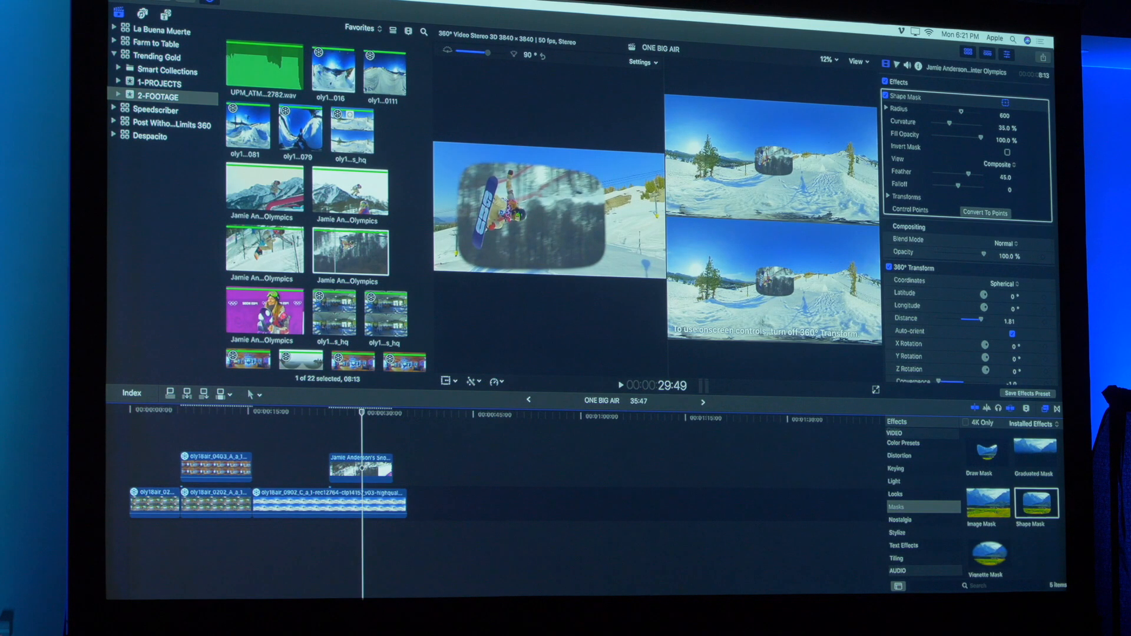
left_click(888, 268)
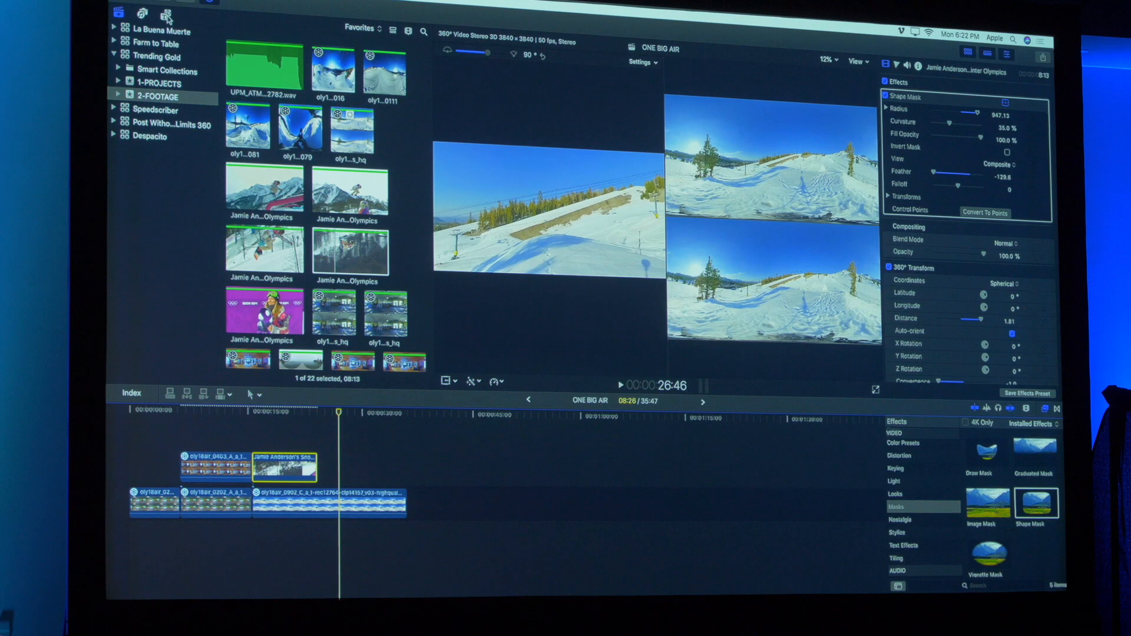
Connect the 360° Tumble 3D title over the snow shot and set its text to JAMIE ANDERSON
left_click(166, 13)
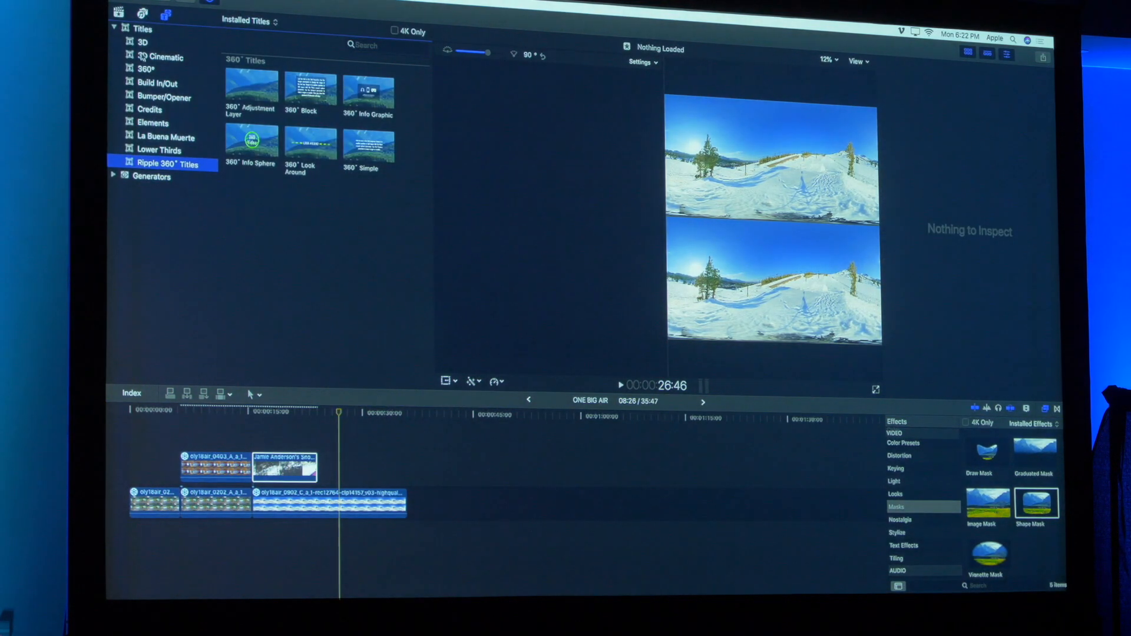
left_click(147, 69)
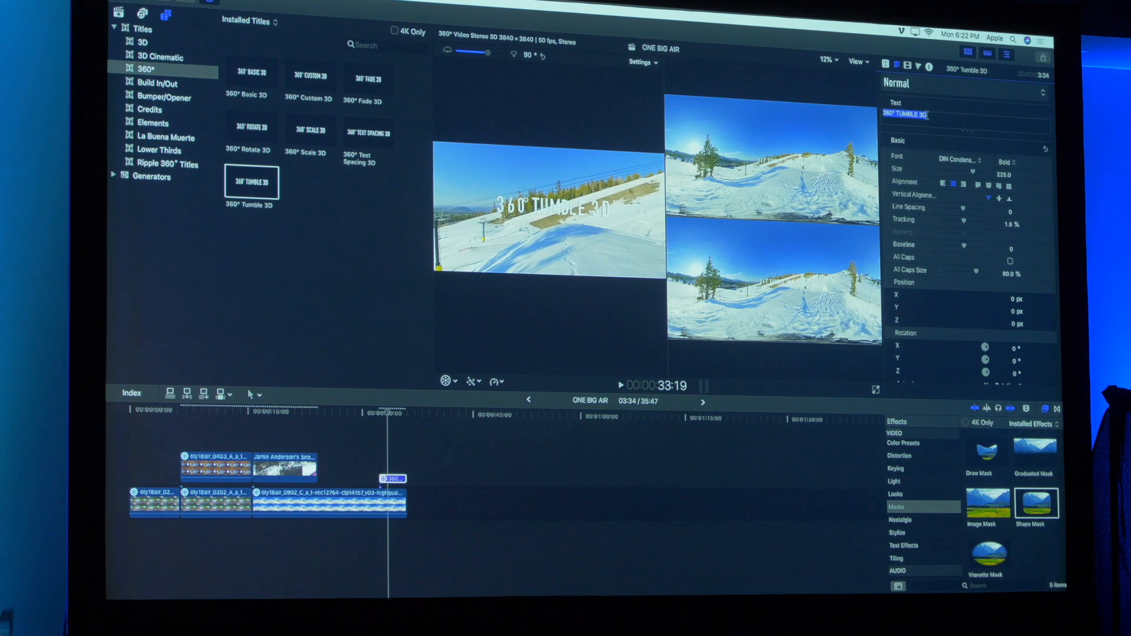
type("JAM")
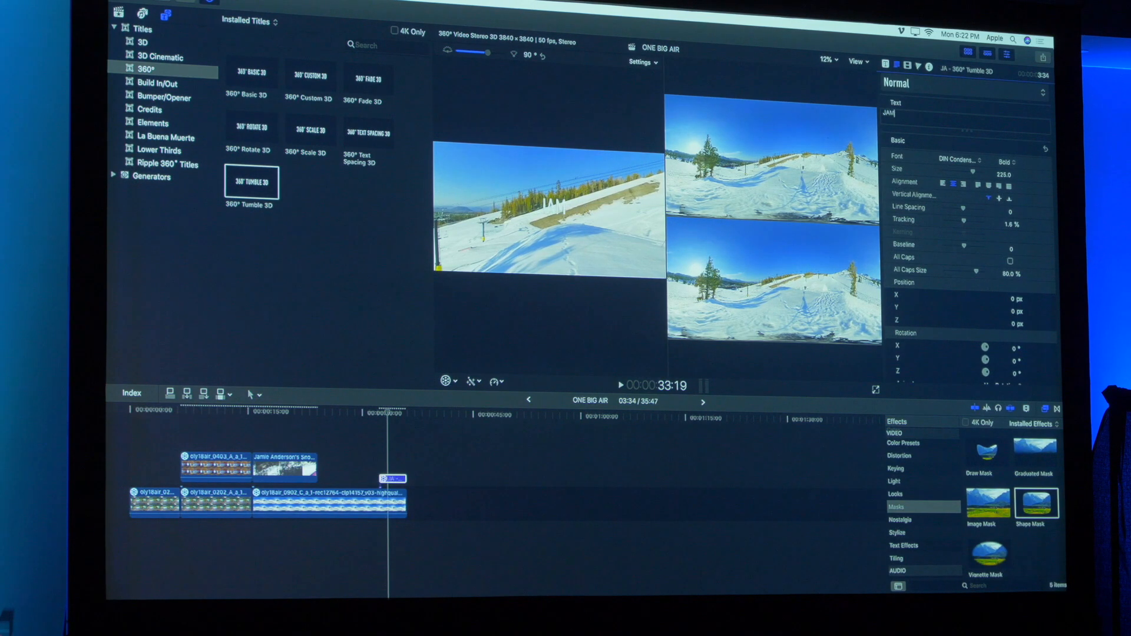
type("IE ANDER")
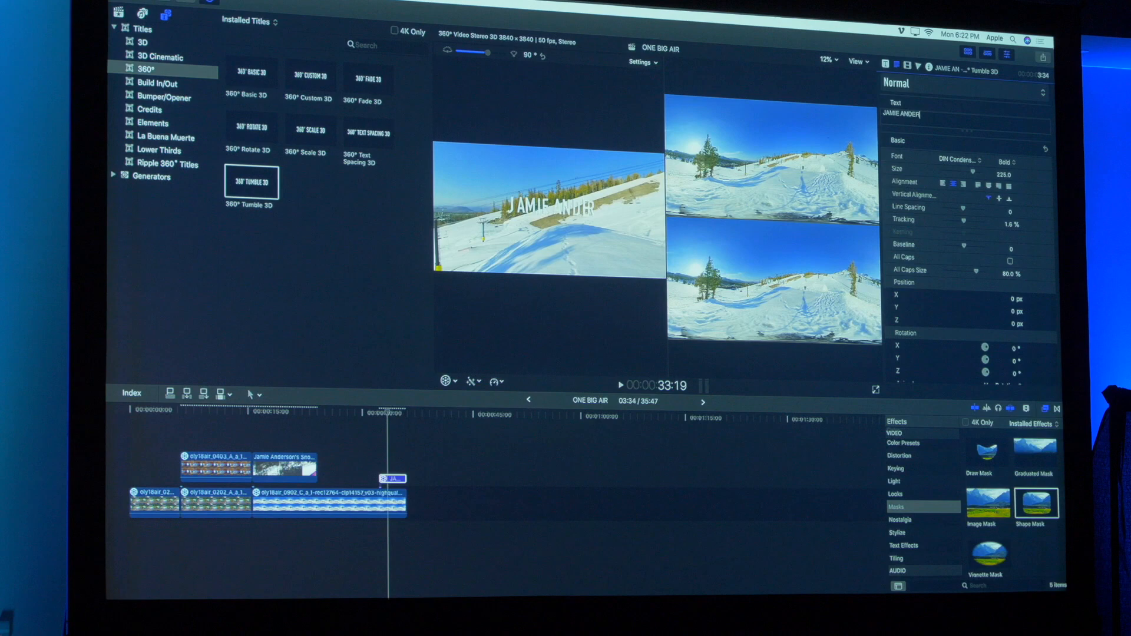
type("SON")
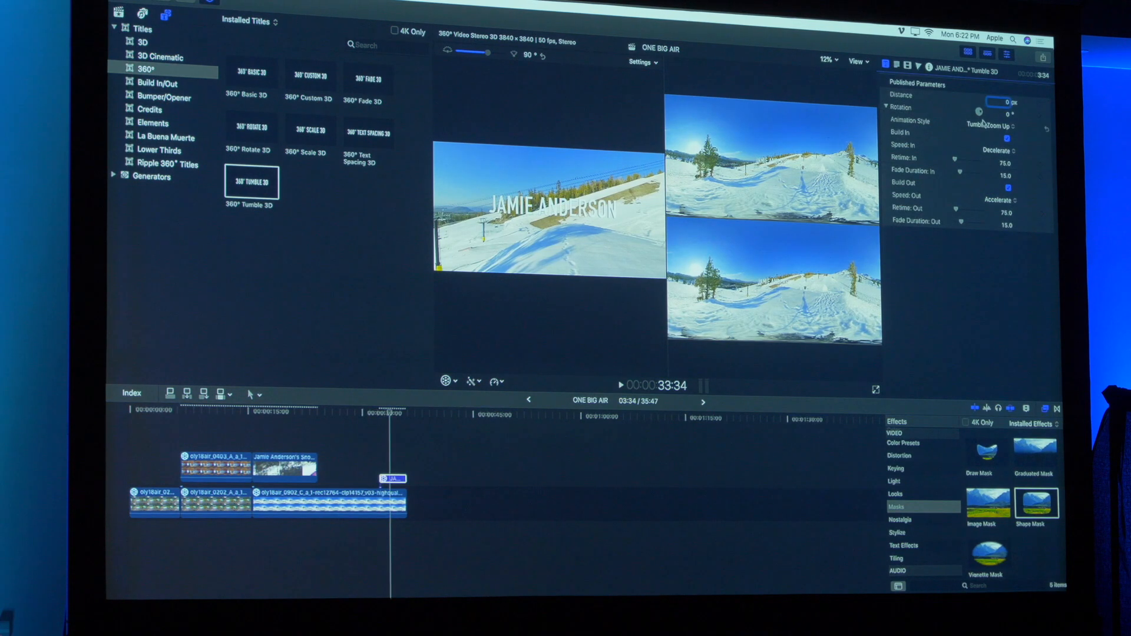
Set the title's Animation Style to Tumble Zoom Down with Ease Both, then review the build-in
left_click(992, 125)
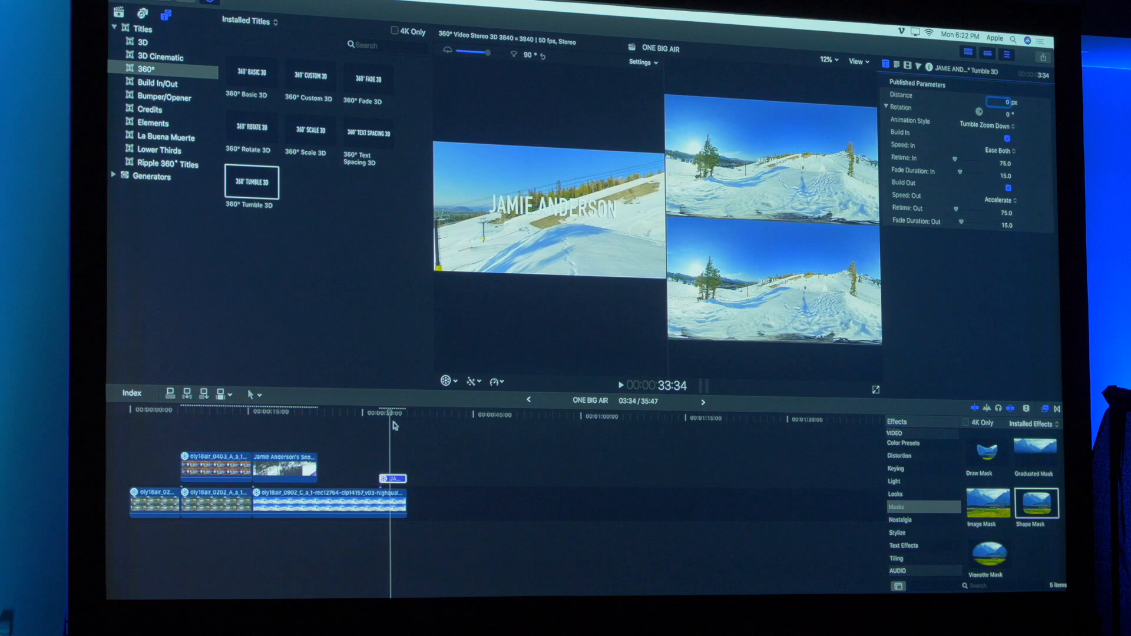
left_click(386, 415)
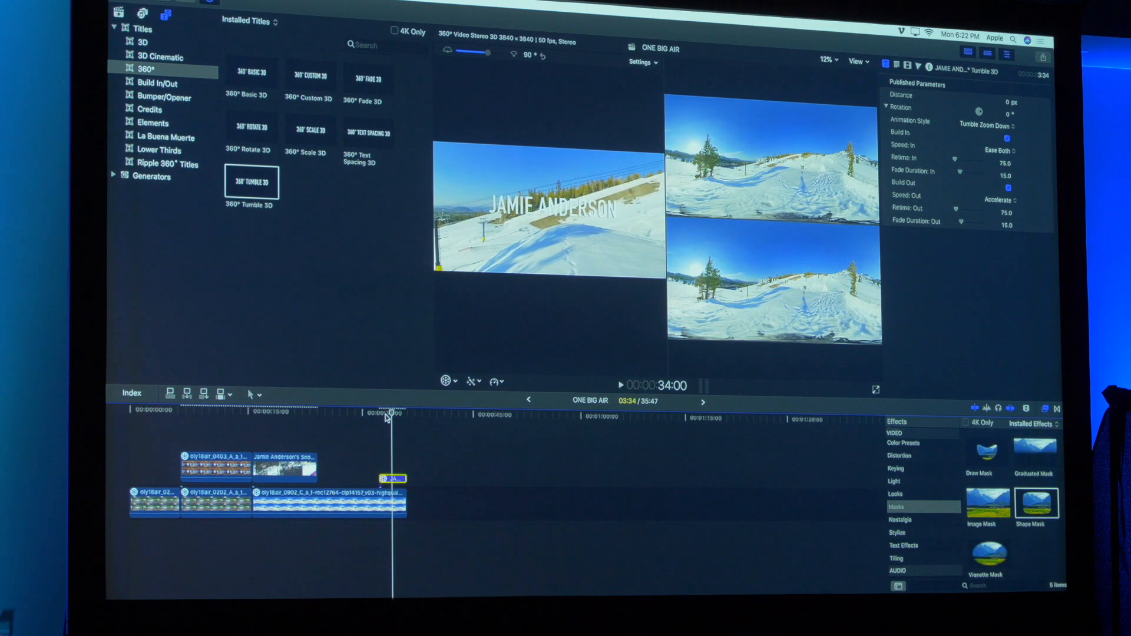
left_click(619, 385)
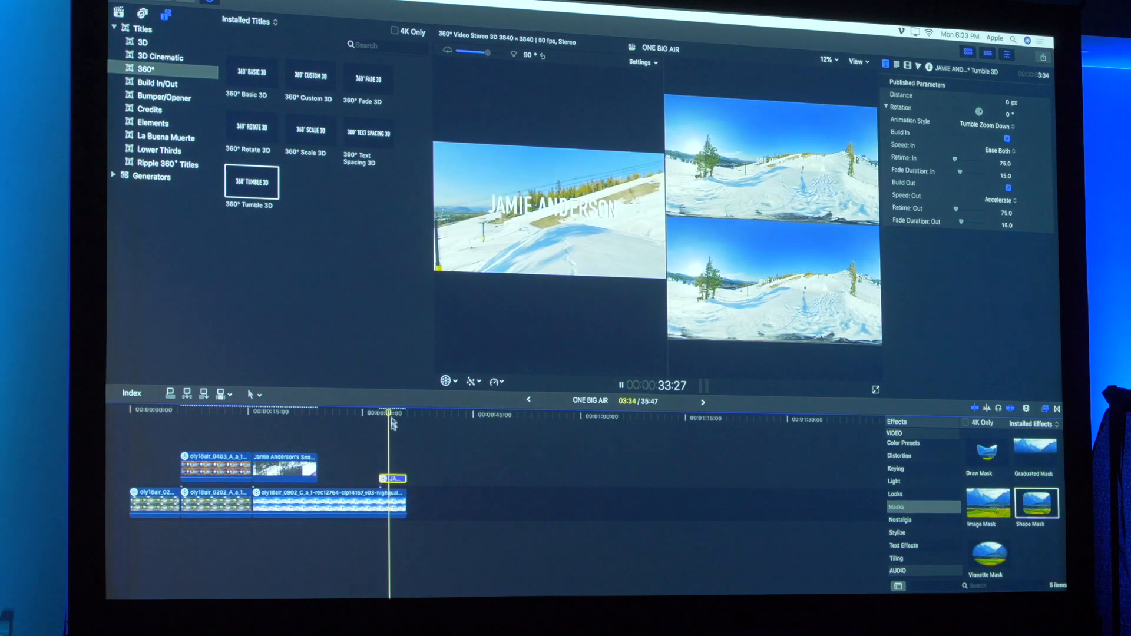
left_click(897, 66)
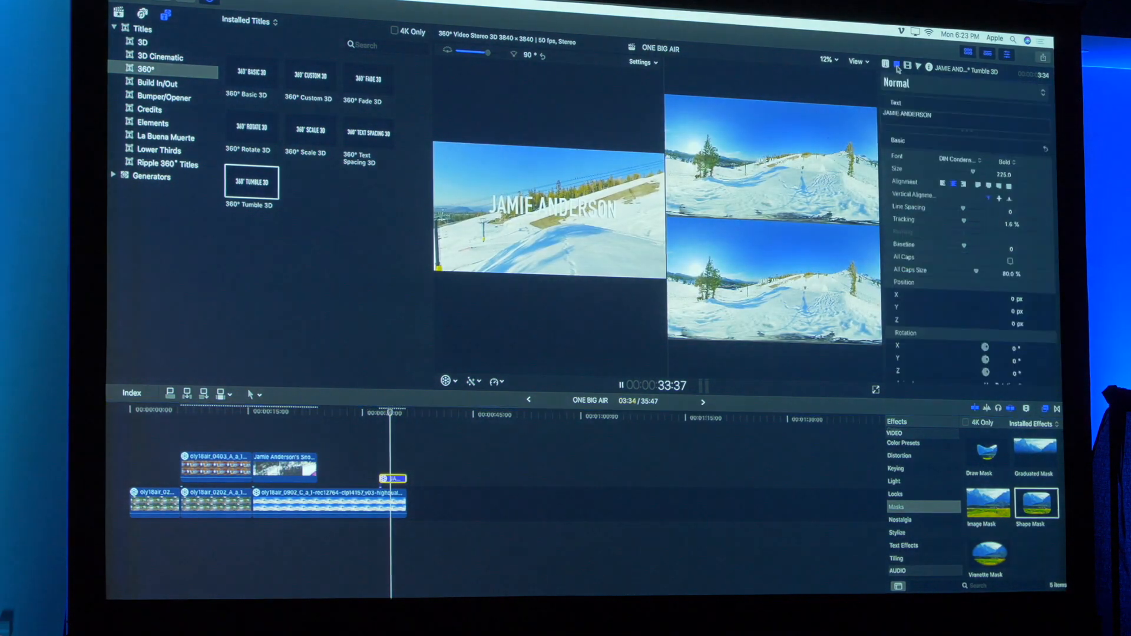